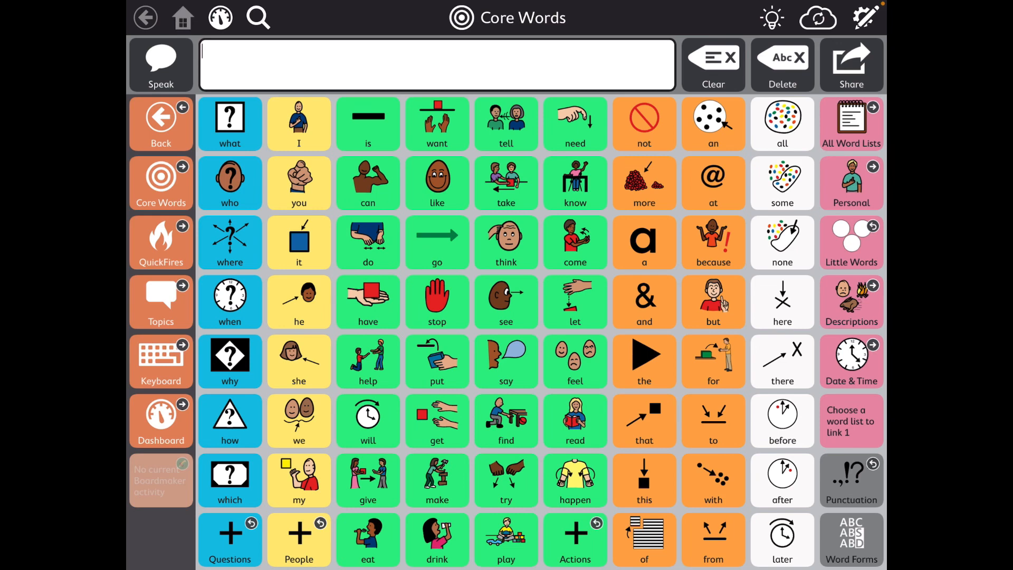
Reach the Dashboard and open the 'I Wish I Had a Pet!' sample book
{"action": "left_click", "coordinate": [160, 421]}
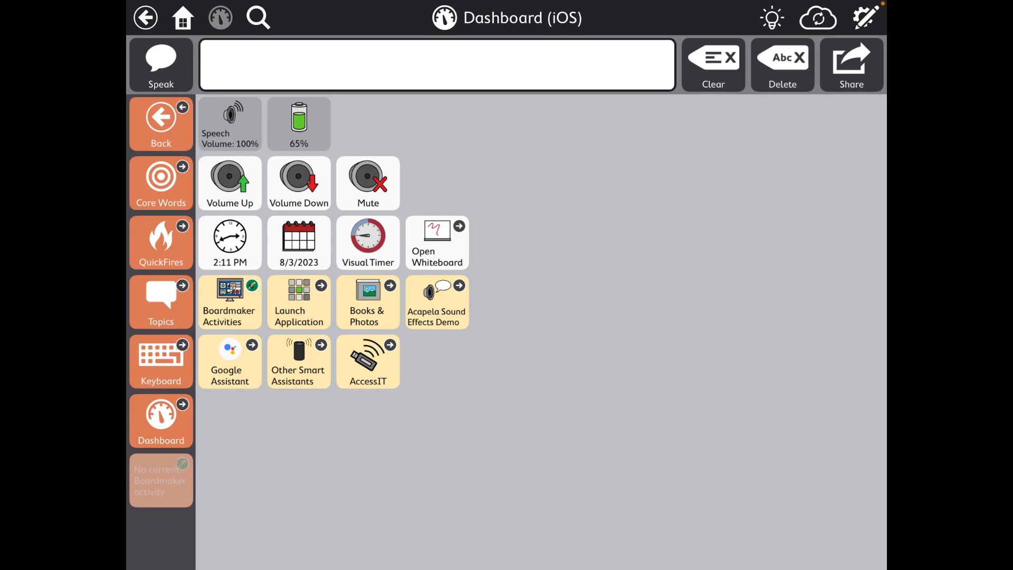
{"action": "left_click", "coordinate": [368, 302]}
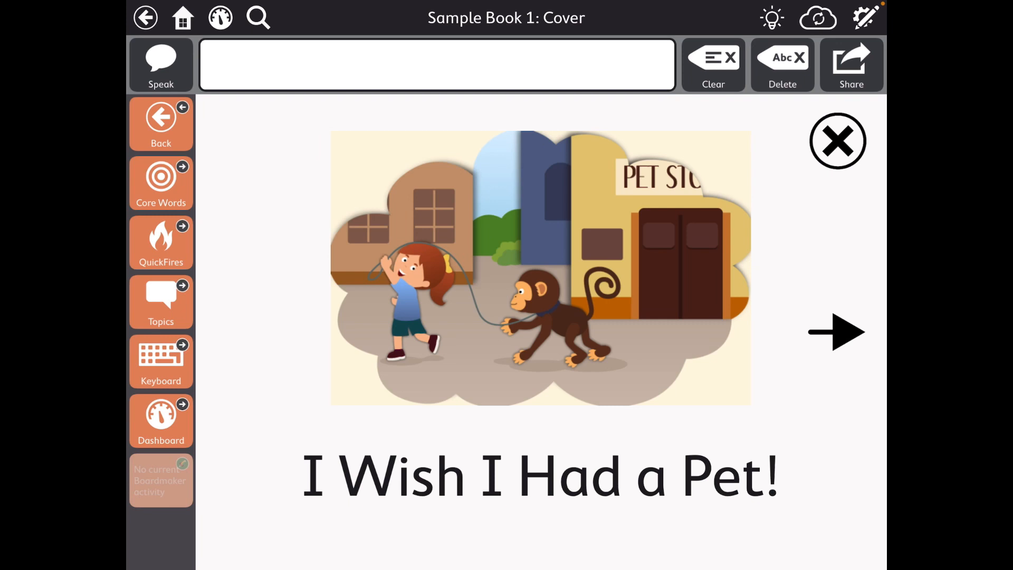
Page through the pet book to its last page, Page 9, and leave it
{"action": "left_click", "coordinate": [836, 331]}
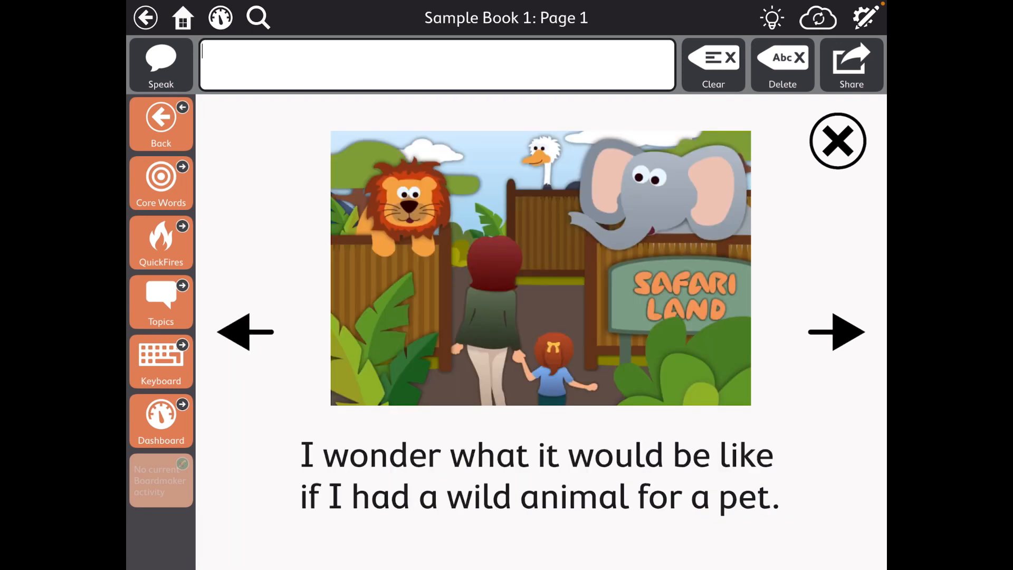
{"action": "left_click", "coordinate": [836, 332]}
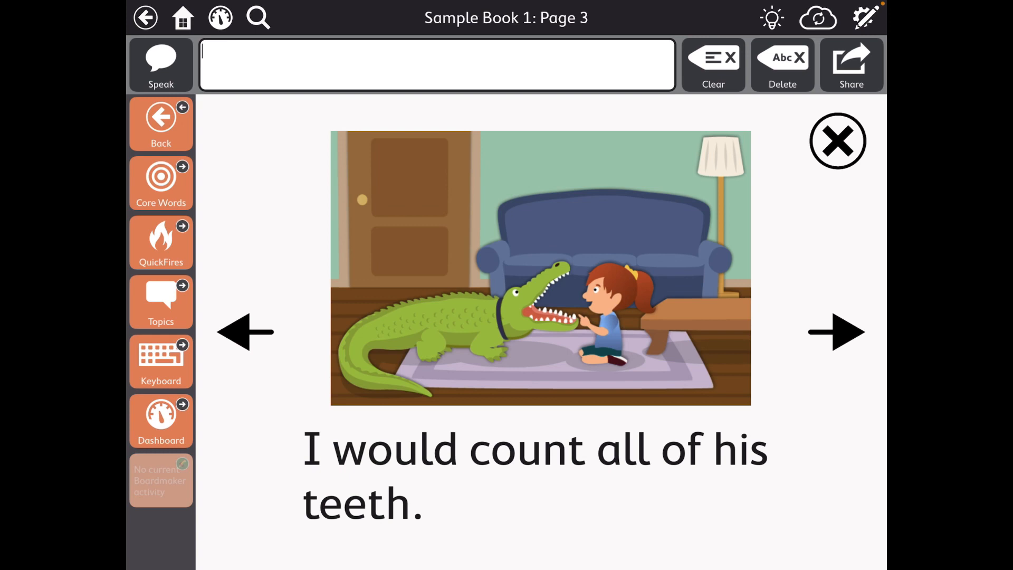
{"action": "left_click", "coordinate": [835, 331]}
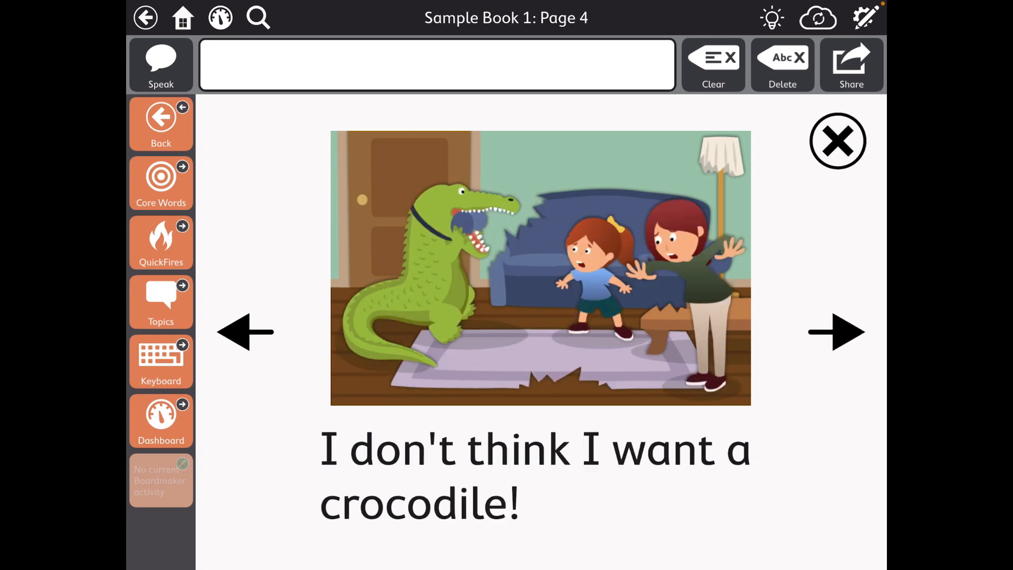
{"action": "left_click", "coordinate": [835, 331]}
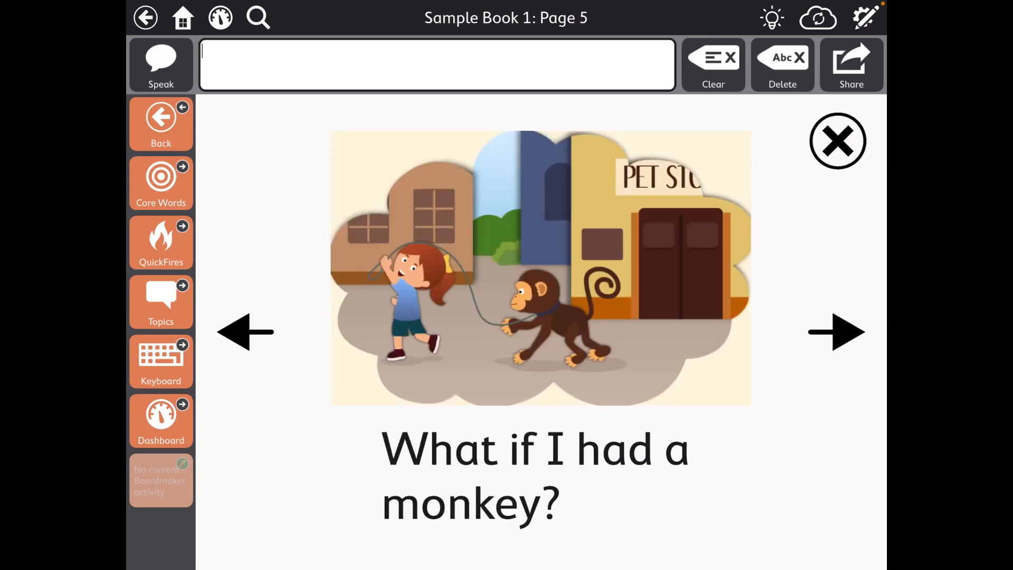
{"action": "left_click", "coordinate": [837, 332]}
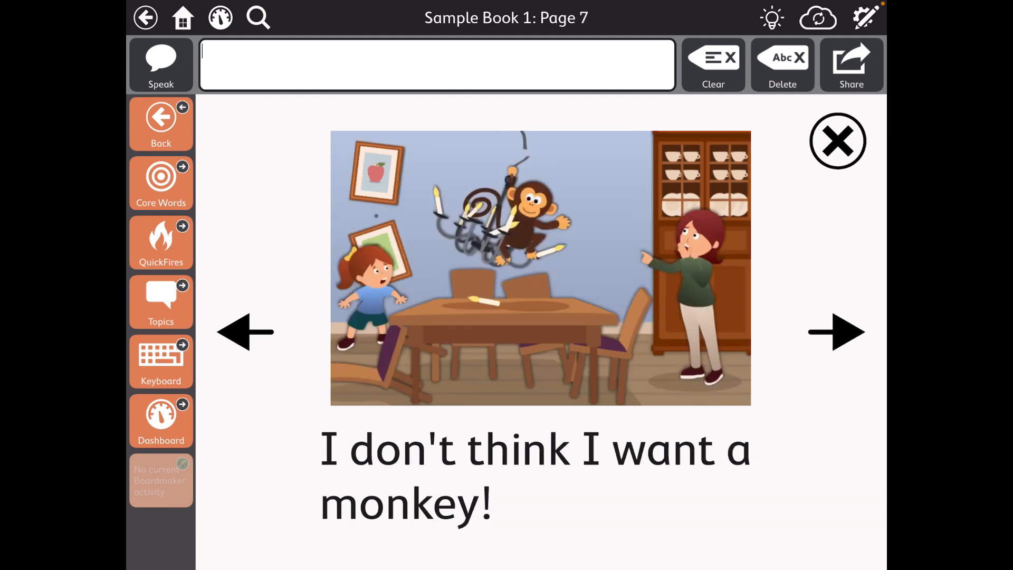
{"action": "left_click", "coordinate": [836, 331]}
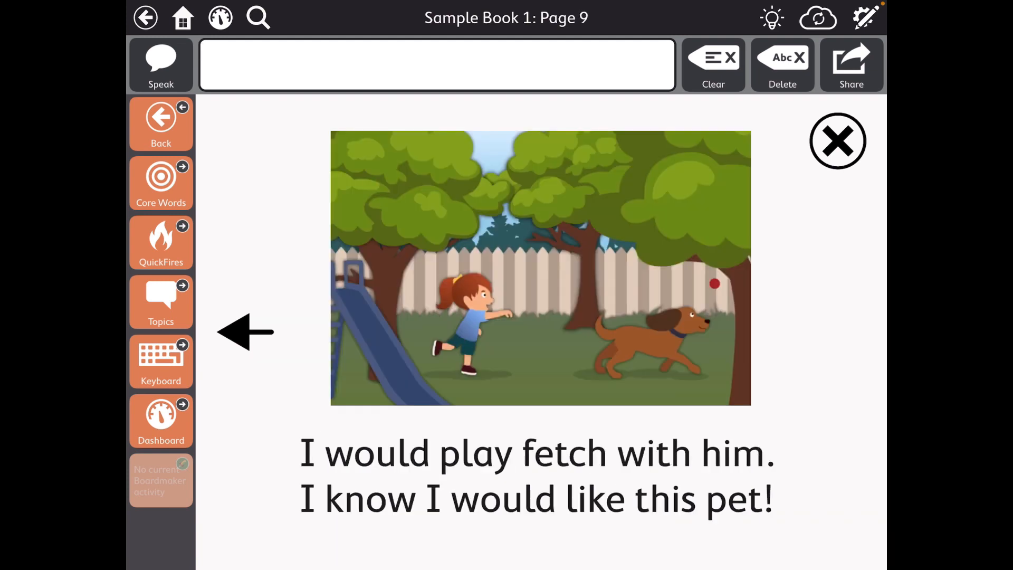
{"action": "left_click", "coordinate": [837, 141]}
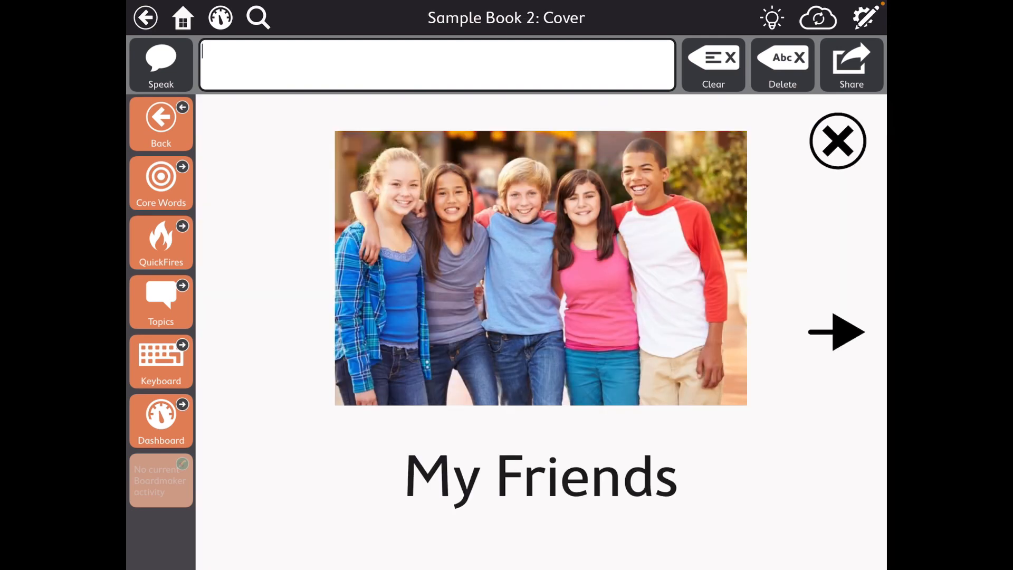
Page through the My Friends album to its end and close it back to Books & Photos
{"action": "left_click", "coordinate": [835, 331]}
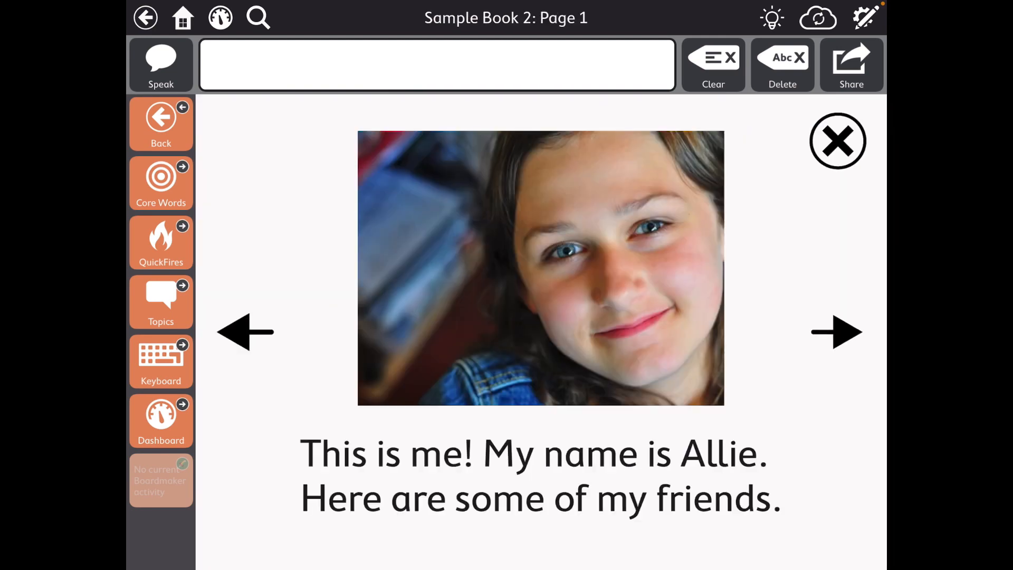
{"action": "left_click", "coordinate": [835, 331]}
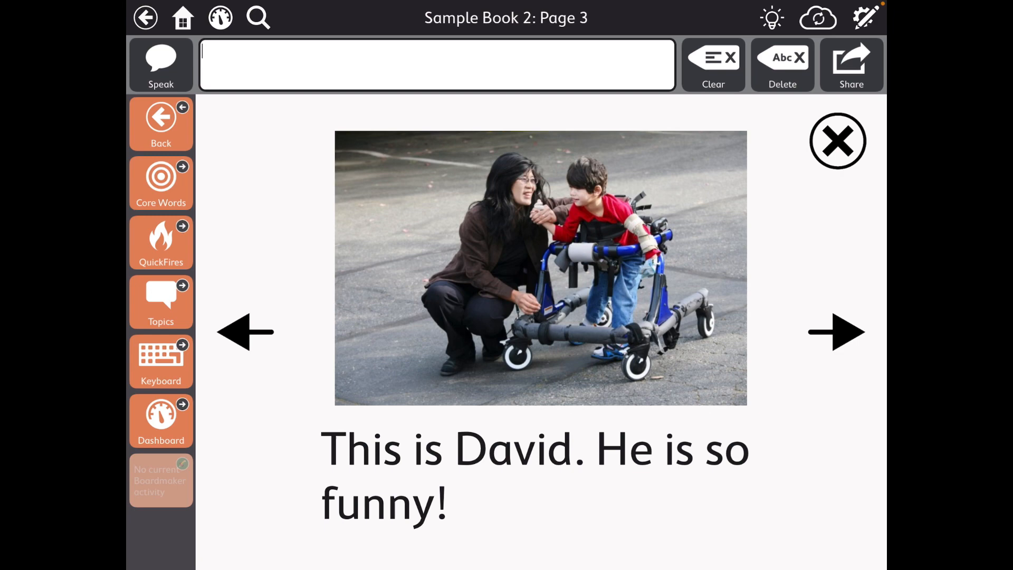
{"action": "left_click", "coordinate": [837, 331]}
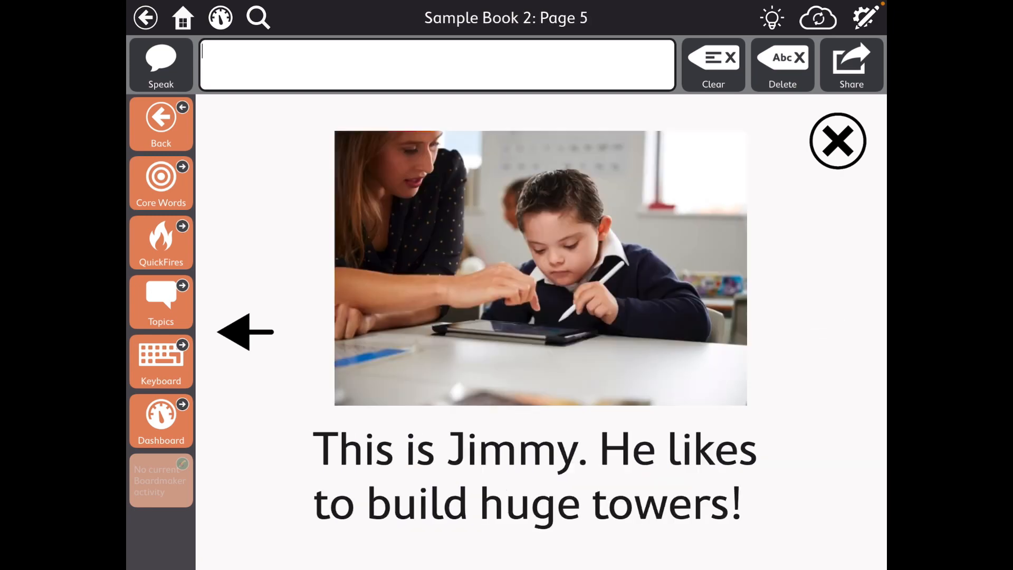
{"action": "left_click", "coordinate": [837, 141]}
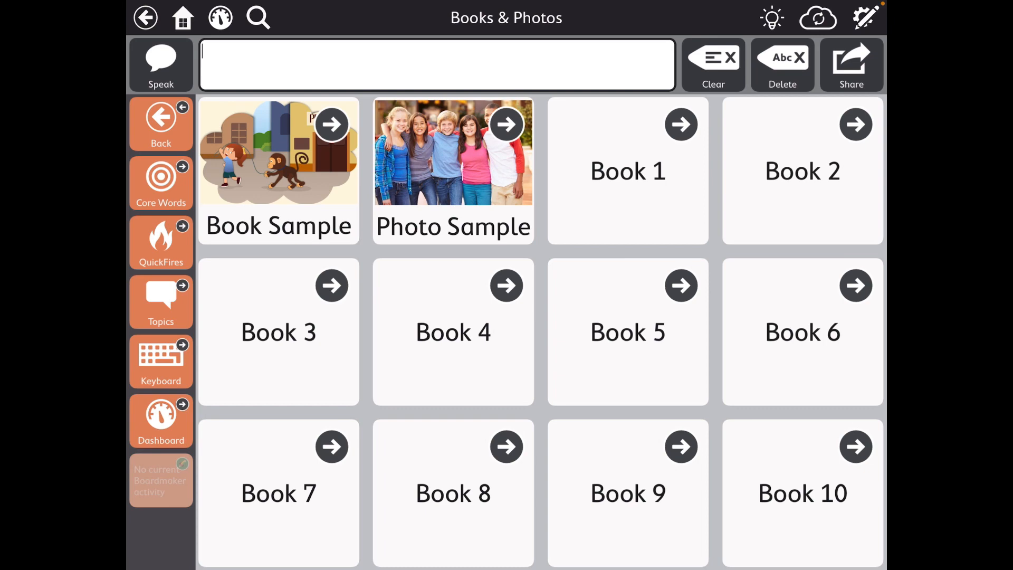
{"action": "left_click", "coordinate": [626, 171]}
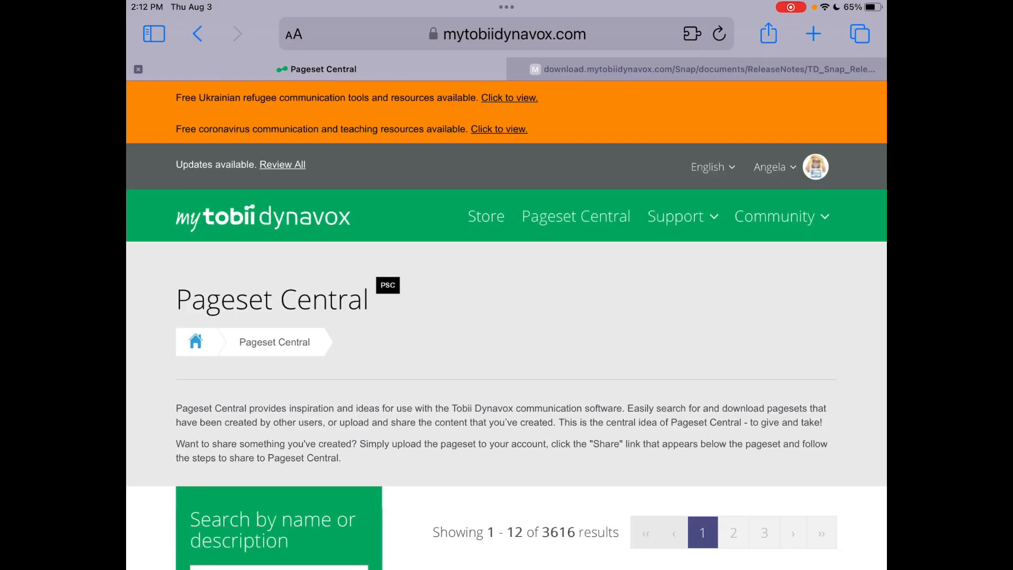
Scroll the Pageset Central results down to the Acapela Vocal Smileys - Complete List (US) bundle card
{"action": "scroll", "scroll_direction": "down", "scroll_amount": 3}
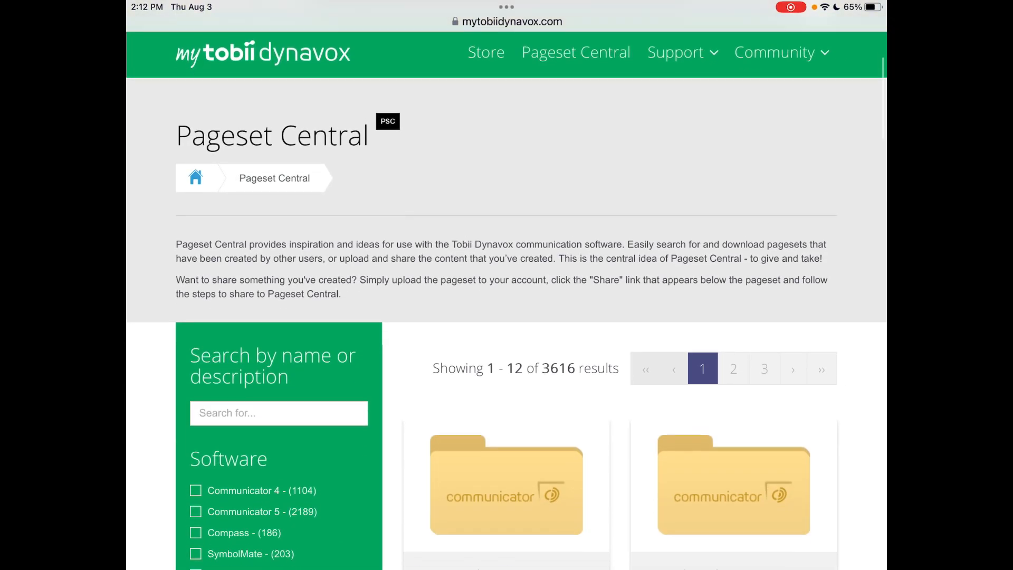
{"action": "scroll", "scroll_direction": "down", "scroll_amount": 3}
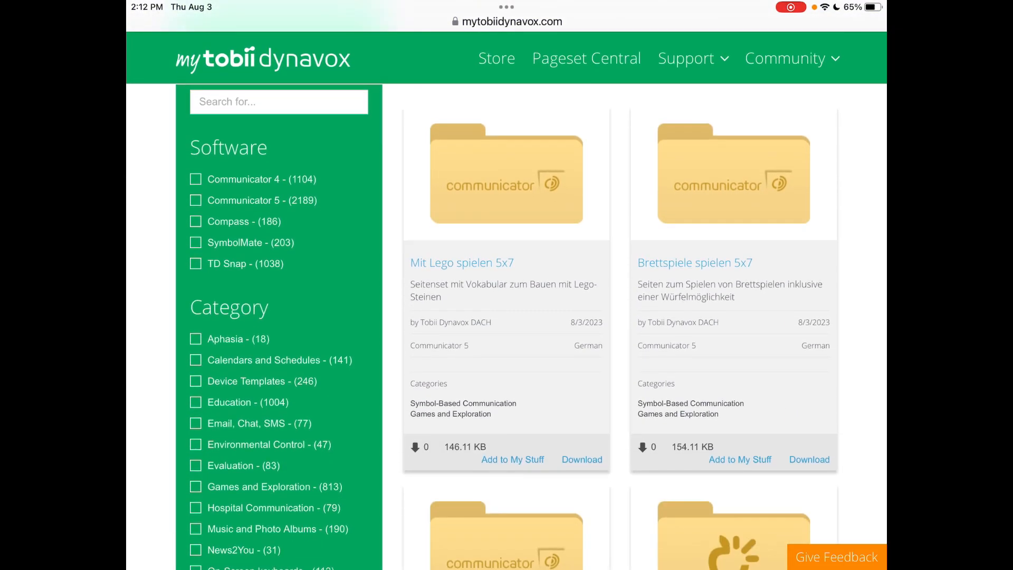
{"action": "scroll", "scroll_direction": "down", "scroll_amount": 3}
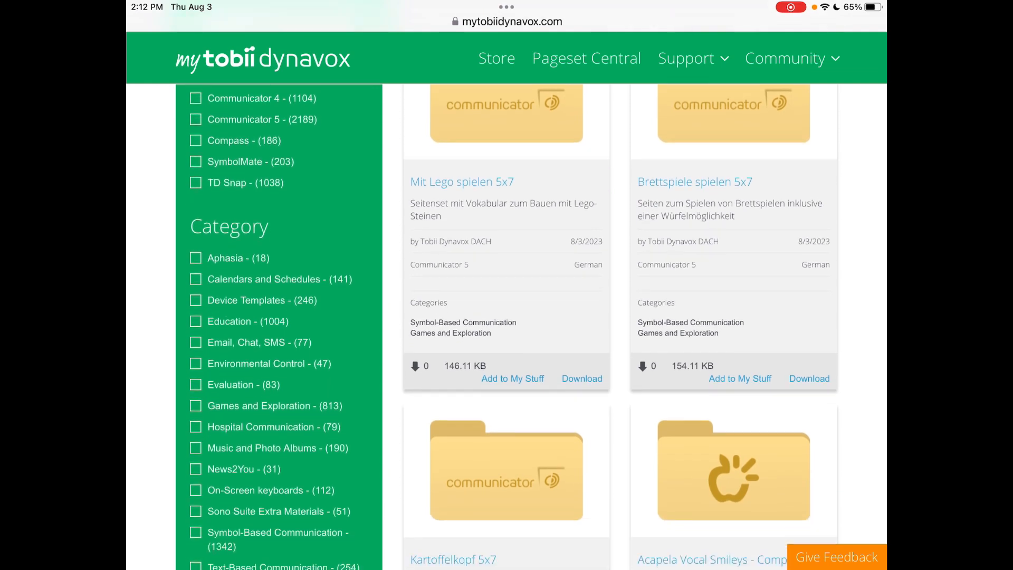
{"action": "scroll", "scroll_direction": "down", "scroll_amount": 3}
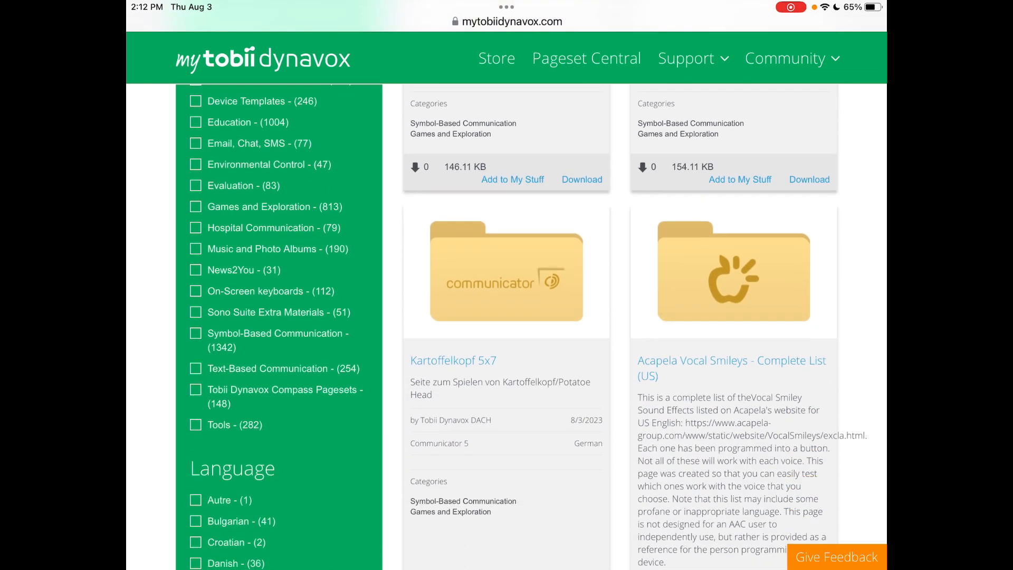
{"action": "scroll", "scroll_direction": "down", "scroll_amount": 3}
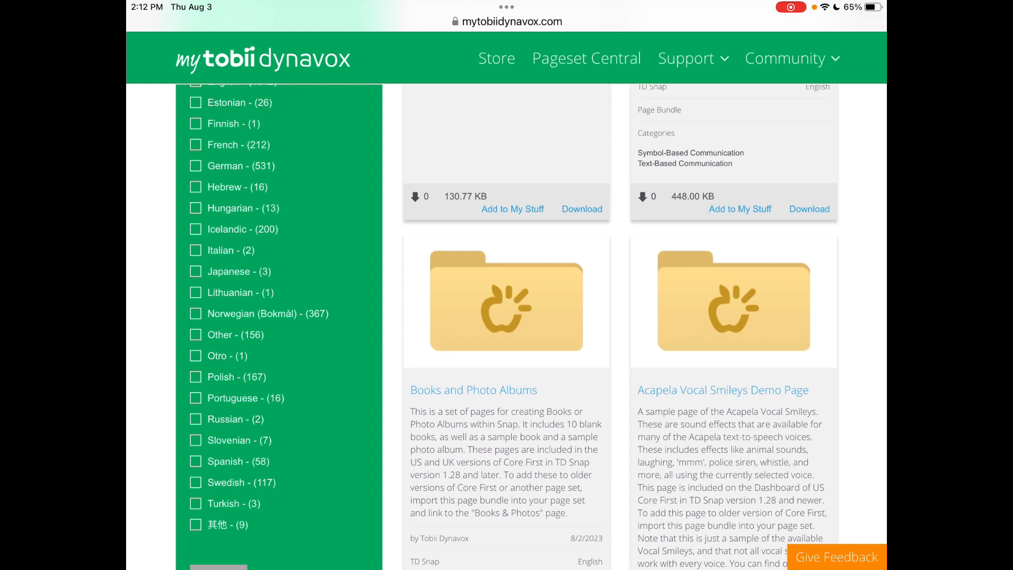
{"action": "scroll", "scroll_direction": "down", "scroll_amount": 3}
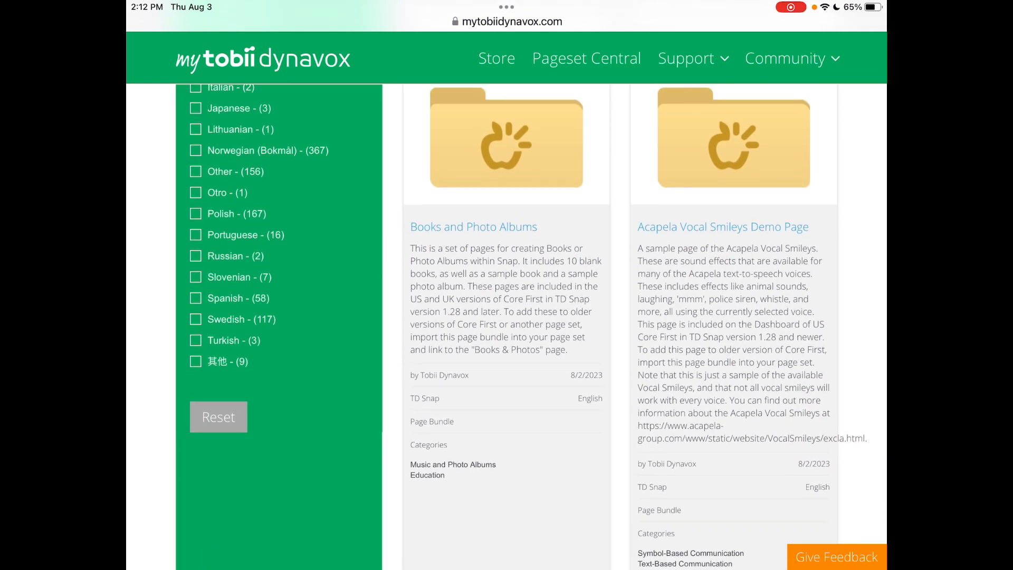
{"action": "scroll", "scroll_direction": "down", "scroll_amount": 3}
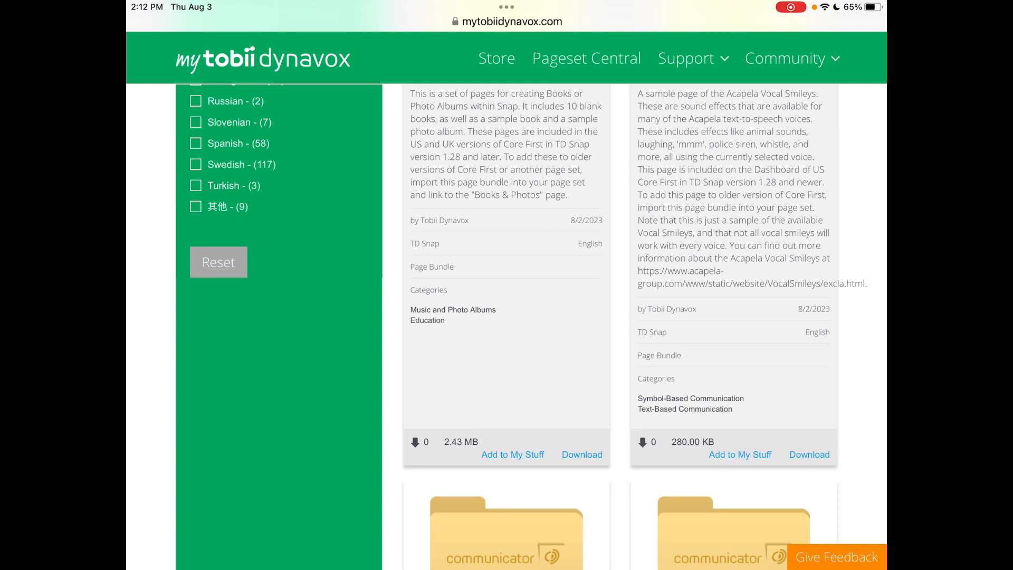
{"action": "scroll", "scroll_direction": "down", "scroll_amount": 3}
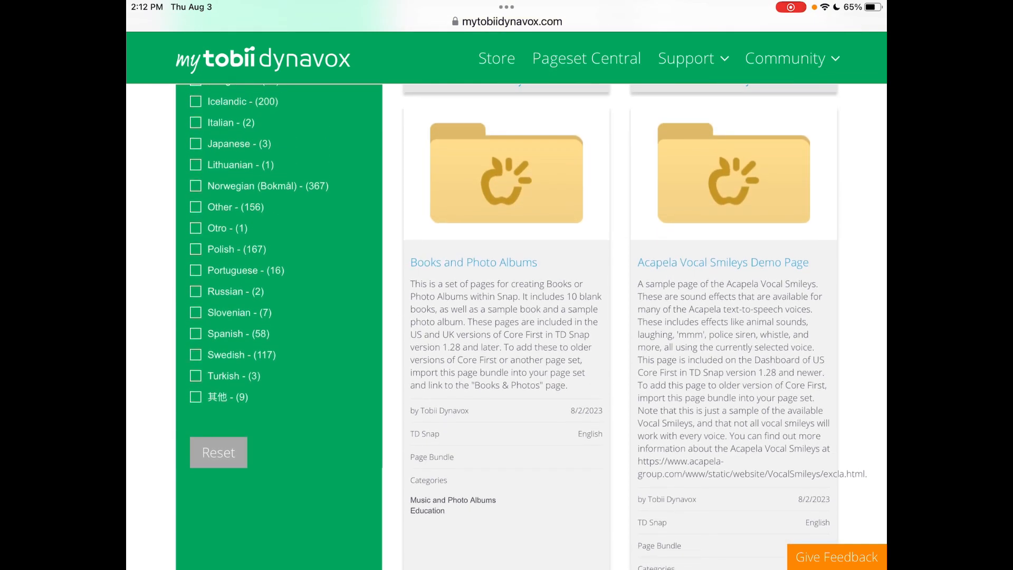
{"action": "scroll", "scroll_direction": "down", "scroll_amount": 3}
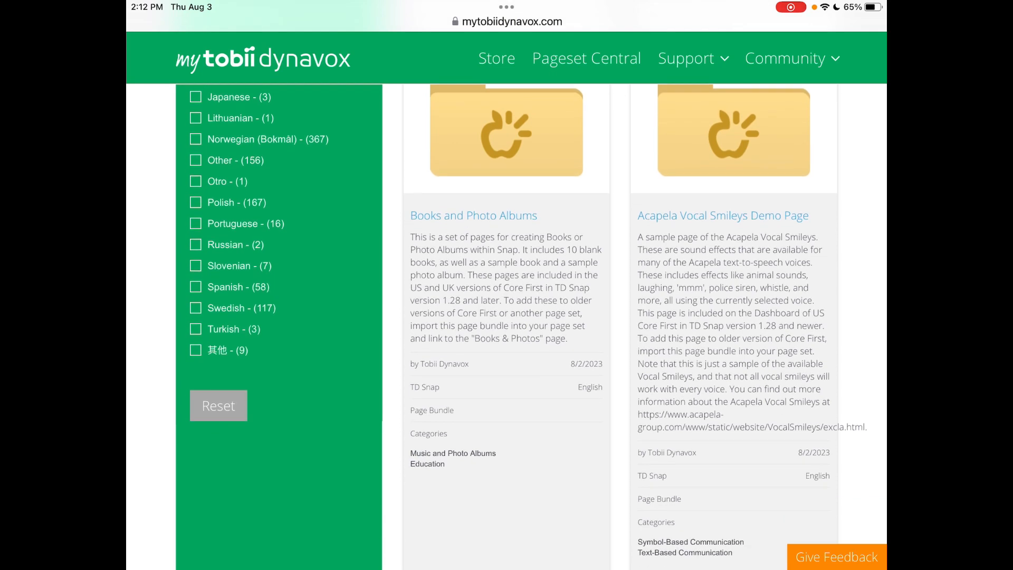
{"action": "scroll", "scroll_direction": "down", "scroll_amount": 3}
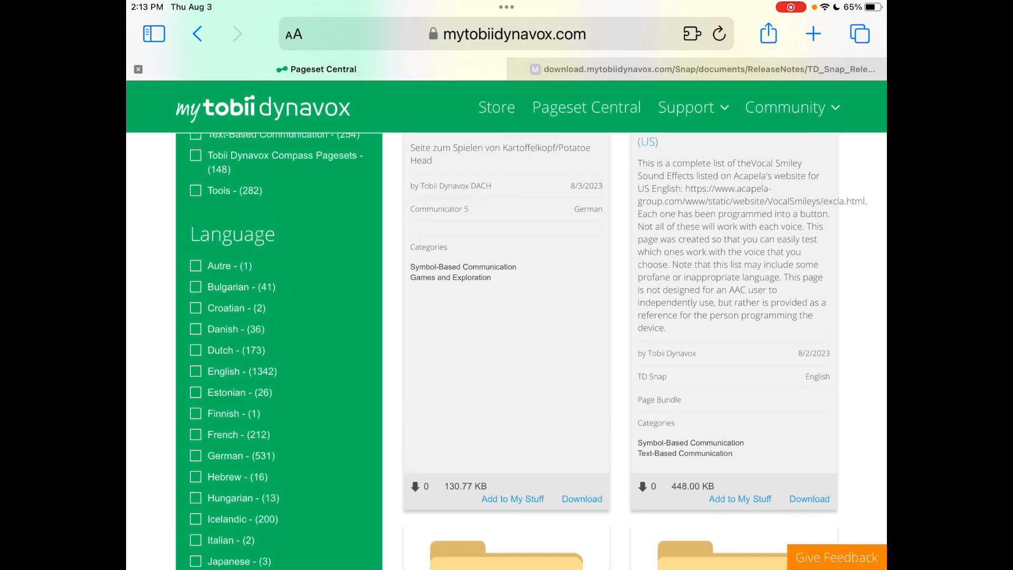
{"action": "scroll", "scroll_direction": "down", "scroll_amount": 3}
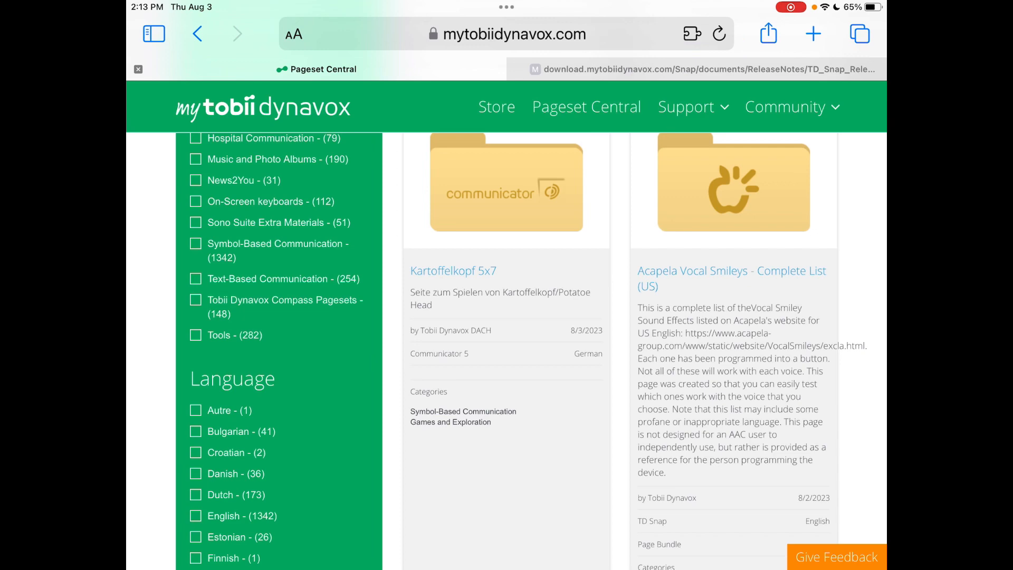
{"action": "scroll", "scroll_direction": "down", "scroll_amount": 3}
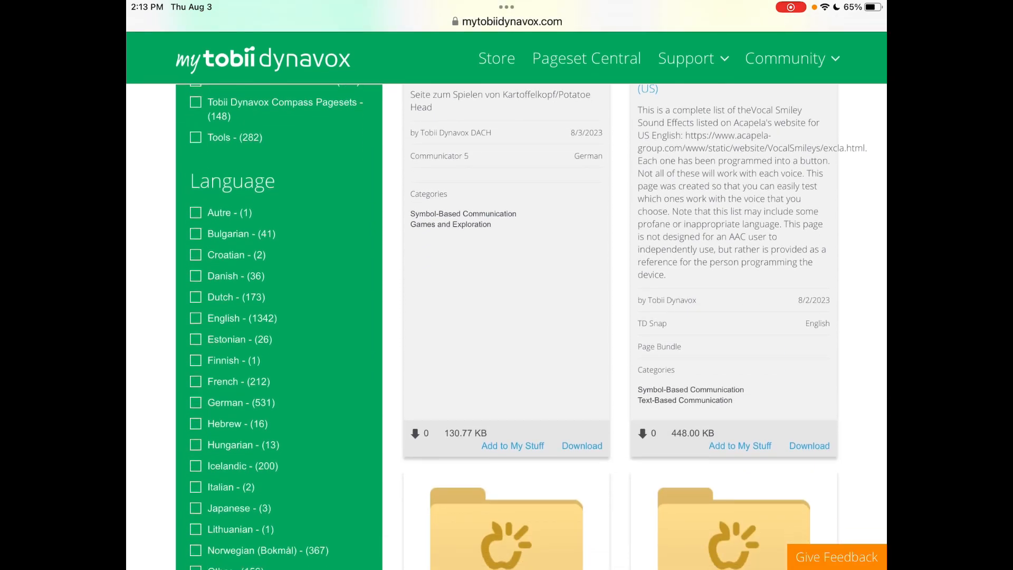
{"action": "scroll", "scroll_direction": "down", "scroll_amount": 3}
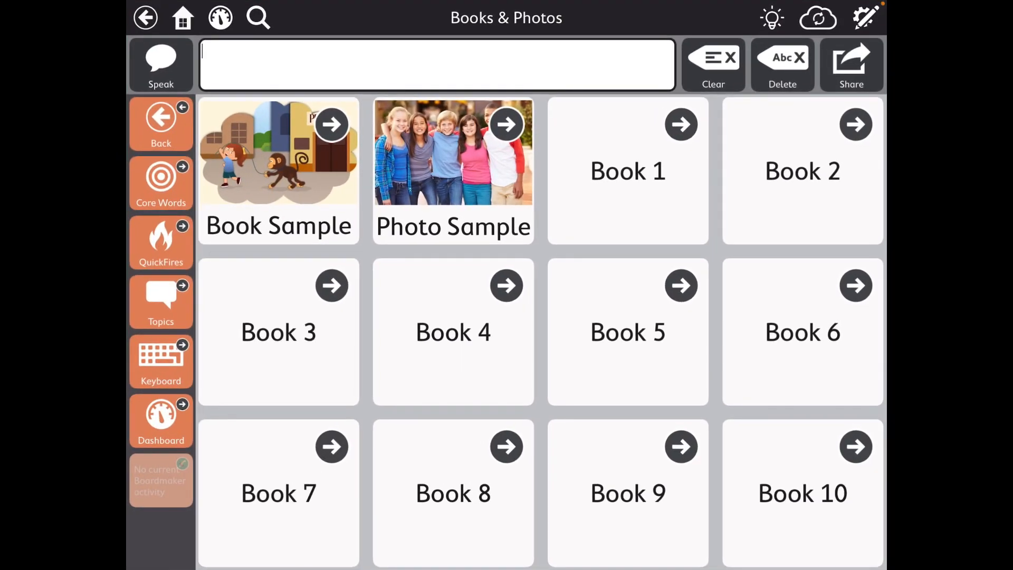
Reach the Acapela Vocal Smileys Demo Page via the Dashboard's Acapela Sound Effects Demo button
{"action": "left_click", "coordinate": [160, 420]}
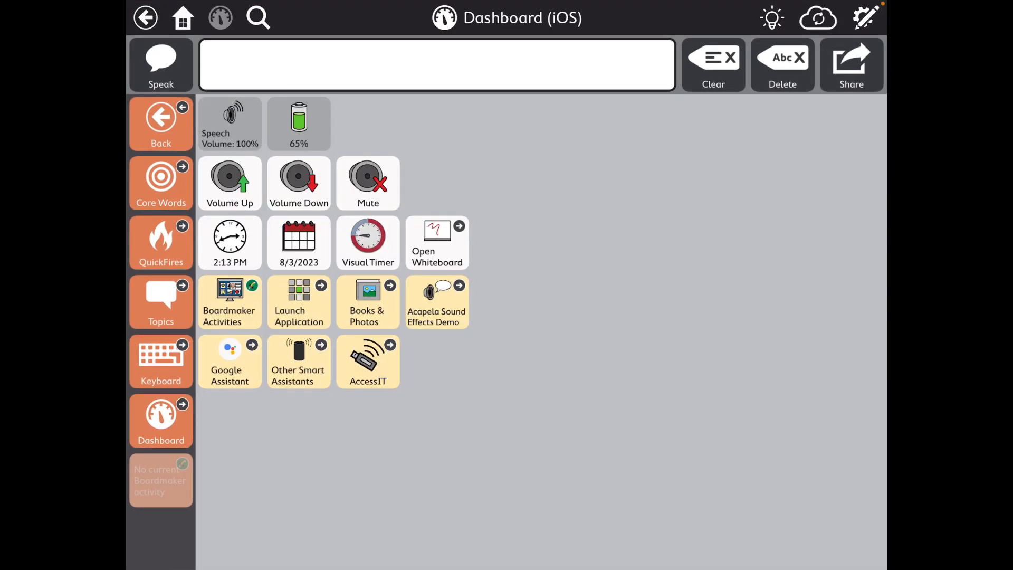
{"action": "left_click", "coordinate": [437, 302]}
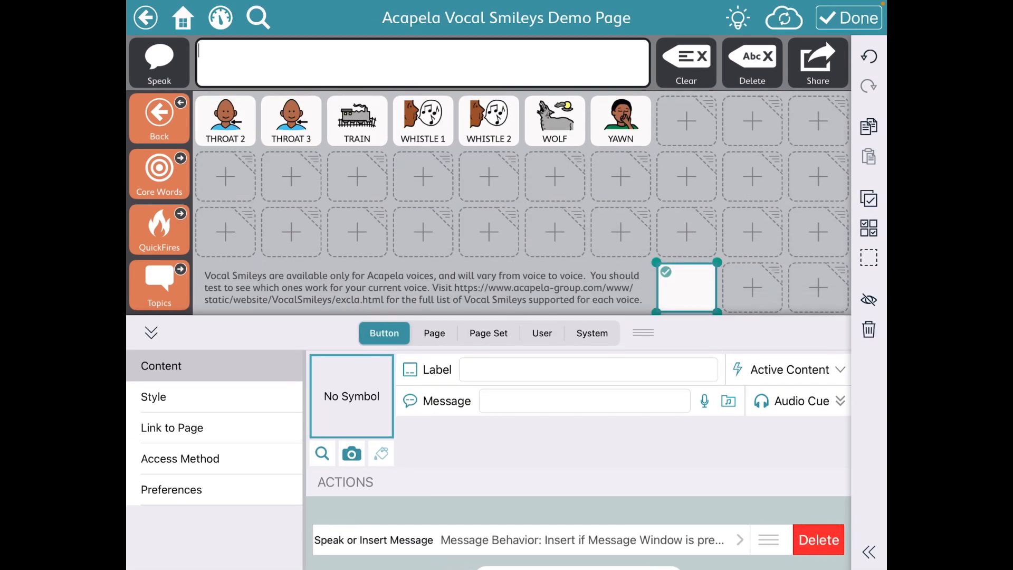
Replace the empty button's speak action with a Link action importing from myTobiiDynavox
{"action": "left_click", "coordinate": [818, 539]}
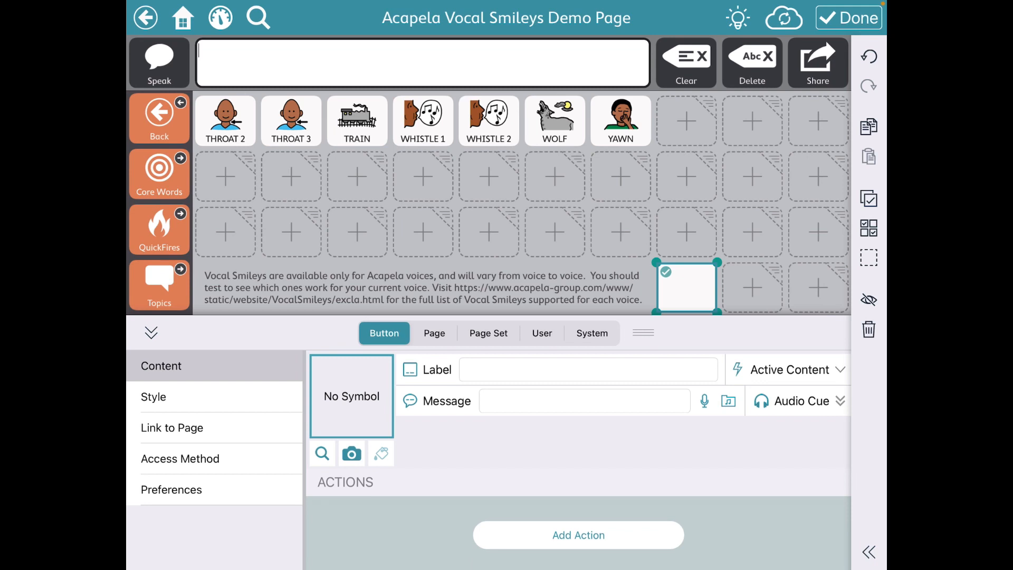
{"action": "left_click", "coordinate": [577, 534]}
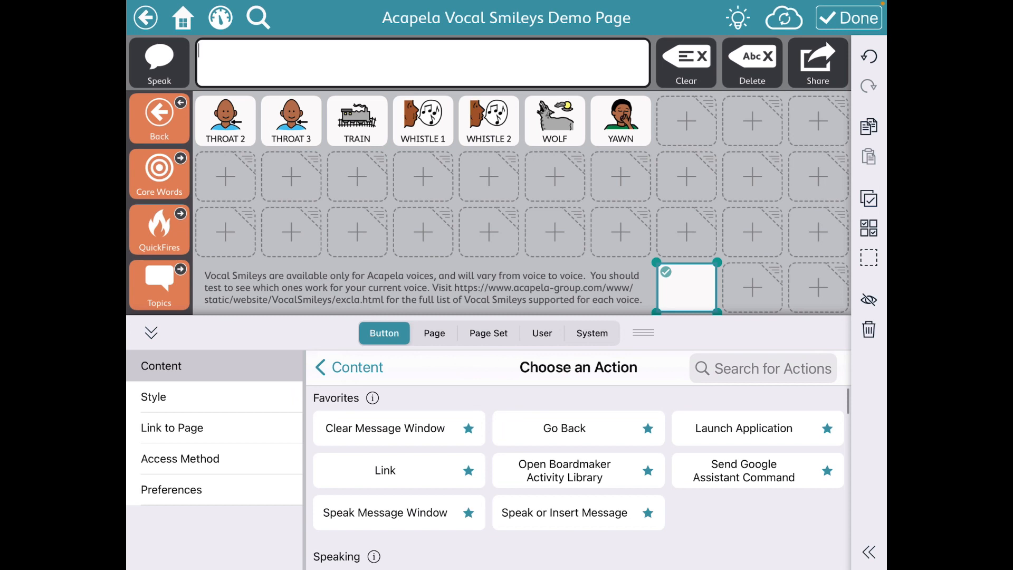
{"action": "left_click", "coordinate": [384, 470]}
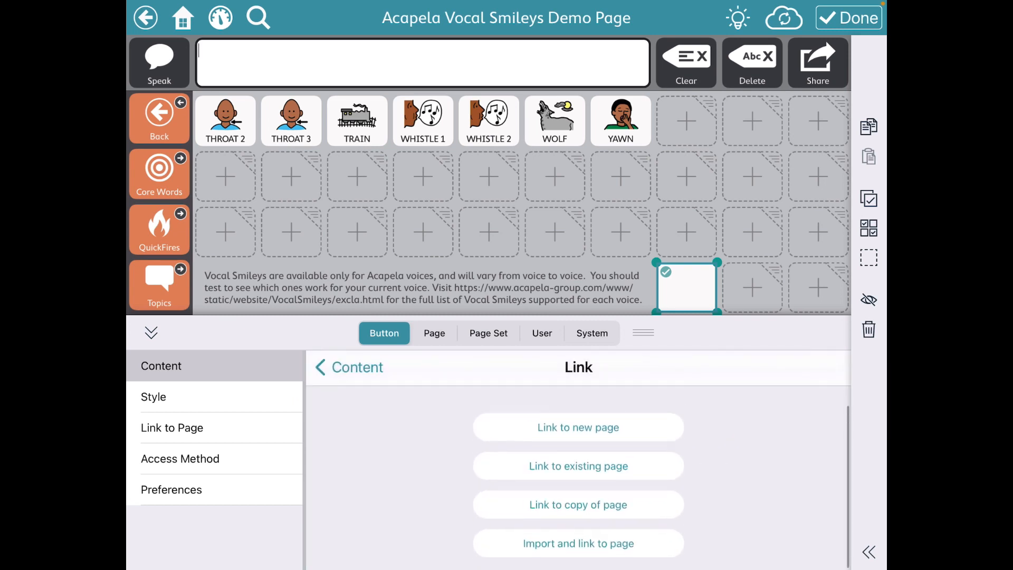
{"action": "left_click", "coordinate": [577, 542]}
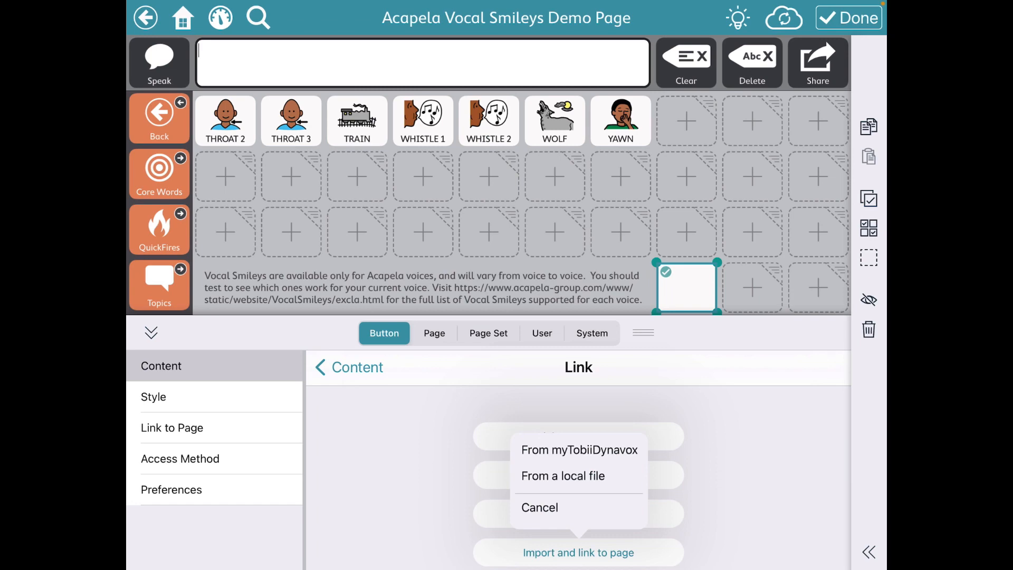
{"action": "left_click", "coordinate": [578, 449]}
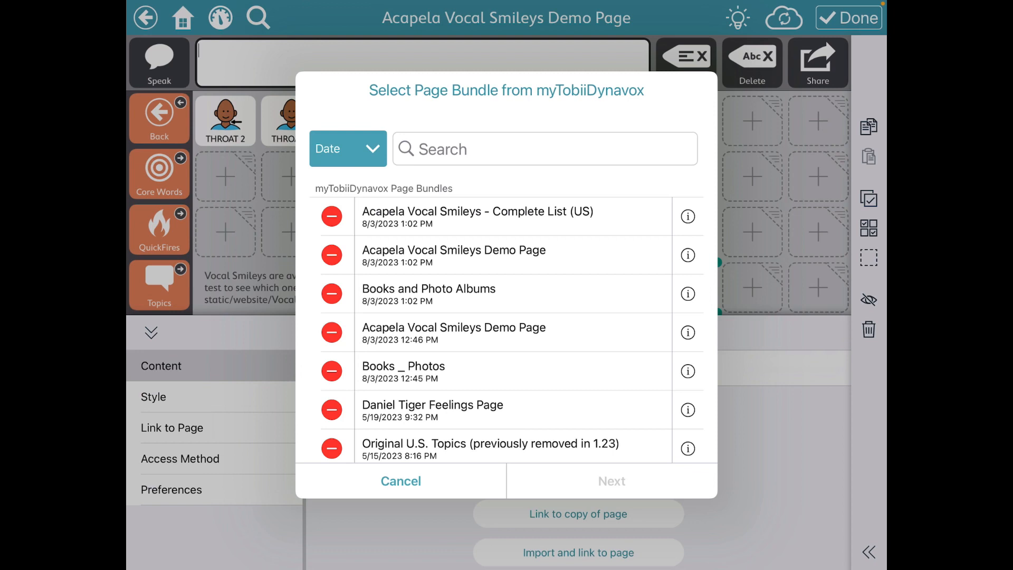
Import the Acapela Vocal Smileys Complete List (US) bundle and link to its Exclamations Complete List page
{"action": "left_click", "coordinate": [478, 216]}
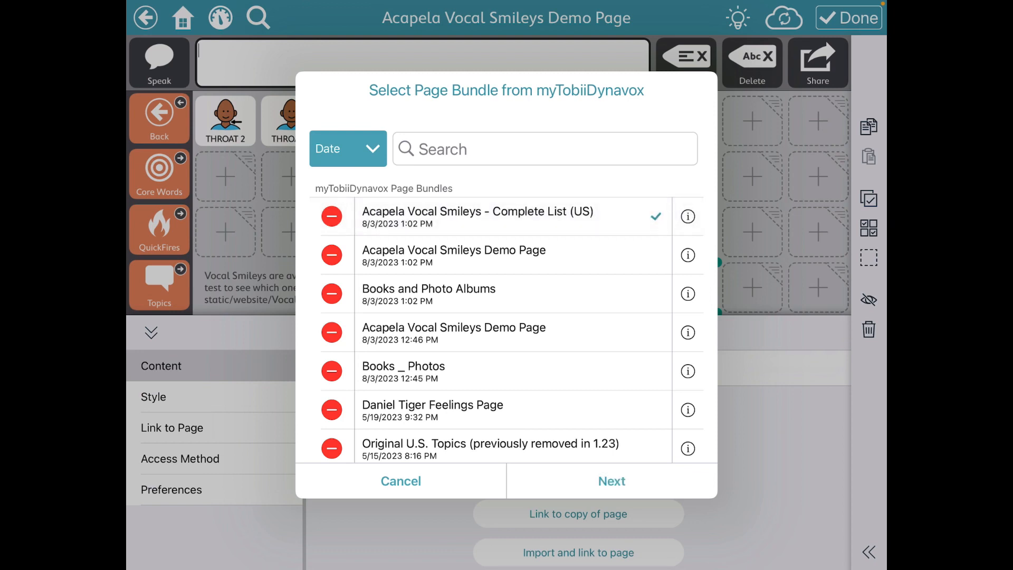
{"action": "left_click", "coordinate": [610, 481]}
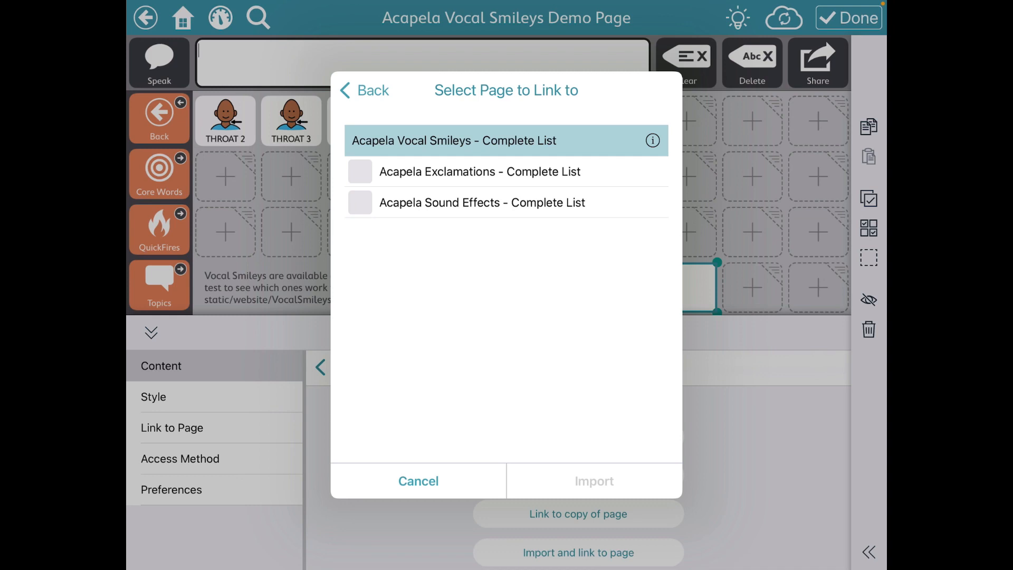
{"action": "left_click", "coordinate": [592, 481]}
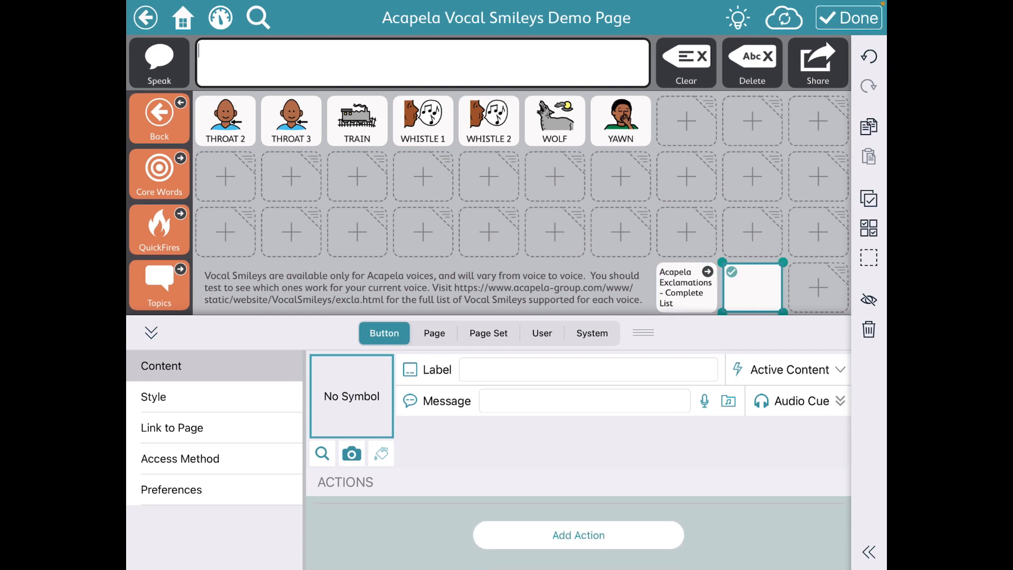
Give the next empty button a Link action importing from myTobiiDynavox
{"action": "left_click", "coordinate": [577, 534]}
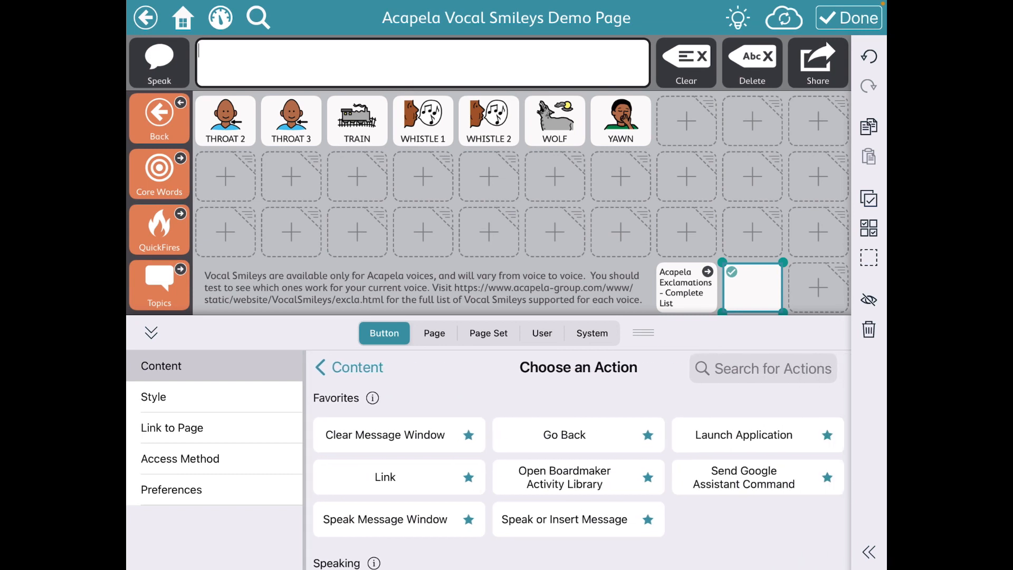
{"action": "left_click", "coordinate": [384, 477]}
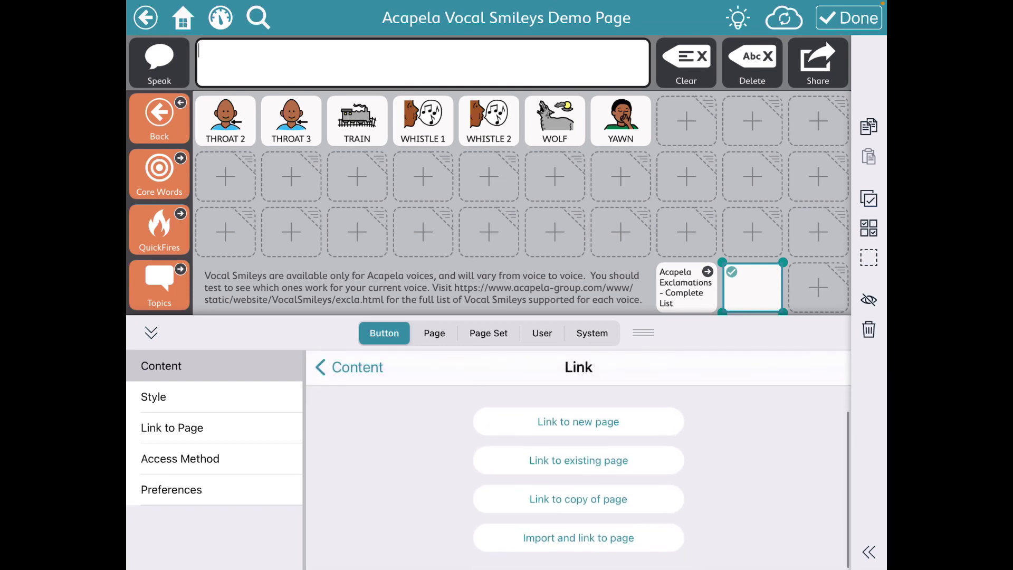
{"action": "left_click", "coordinate": [577, 537]}
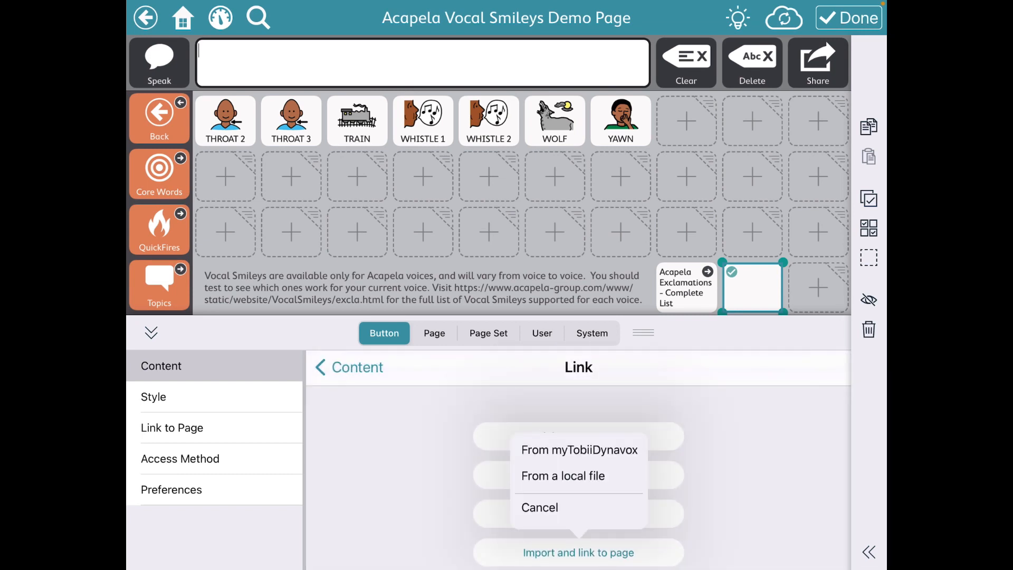
{"action": "left_click", "coordinate": [578, 449]}
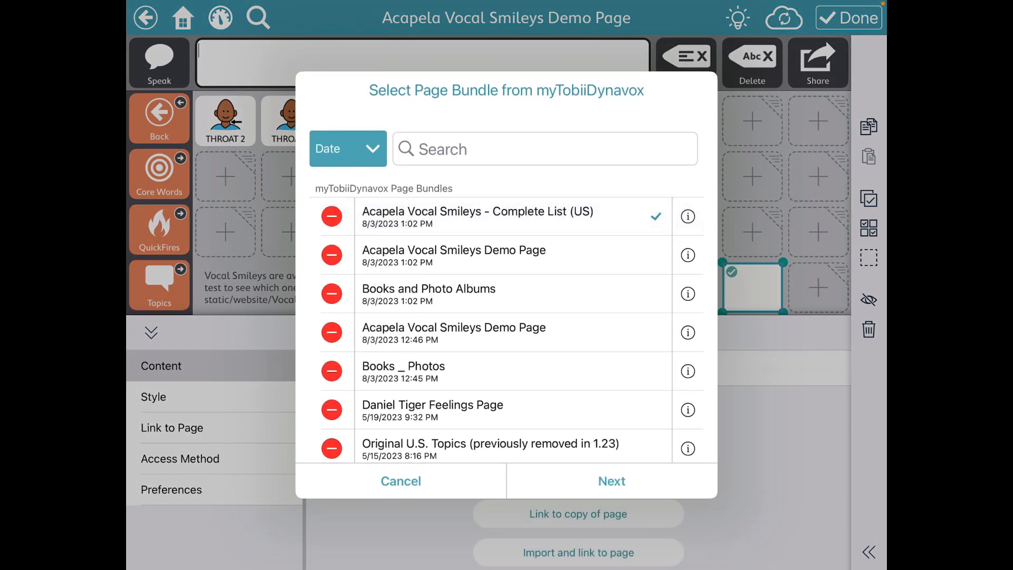
Link it to the imported Acapela Sound Effects Complete List page and finish editing
{"action": "left_click", "coordinate": [610, 481]}
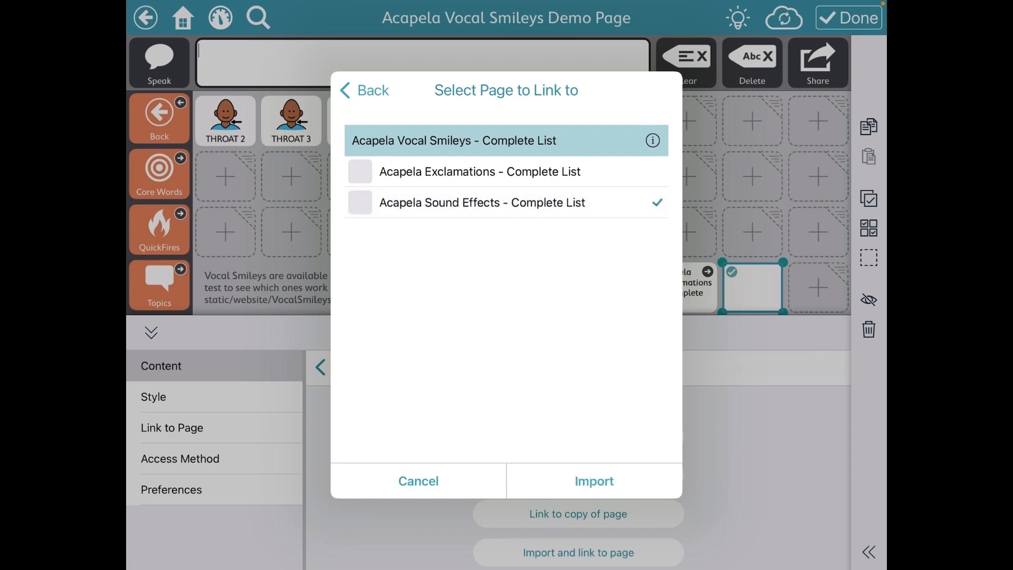
{"action": "left_click", "coordinate": [593, 481]}
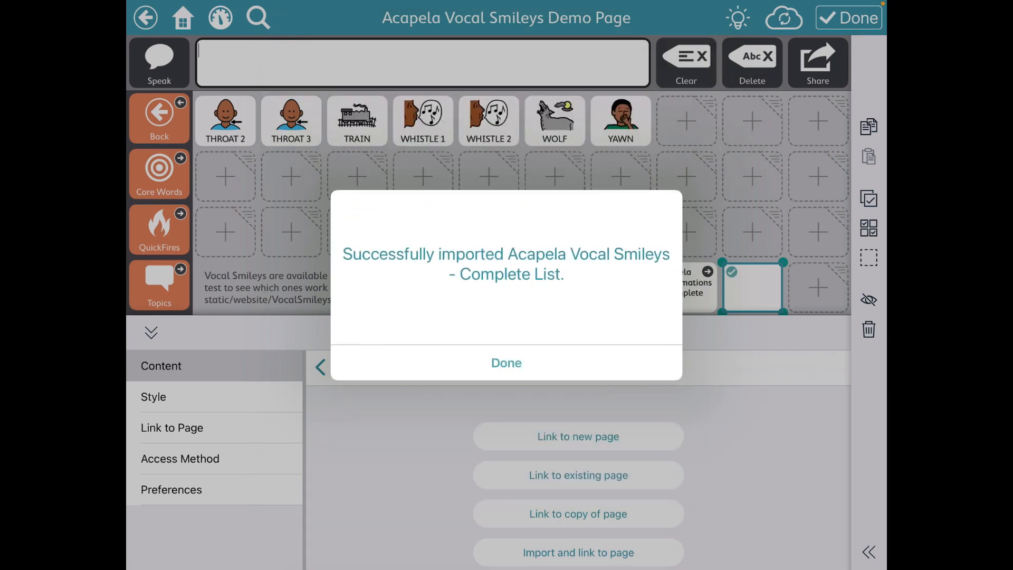
{"action": "left_click", "coordinate": [505, 362]}
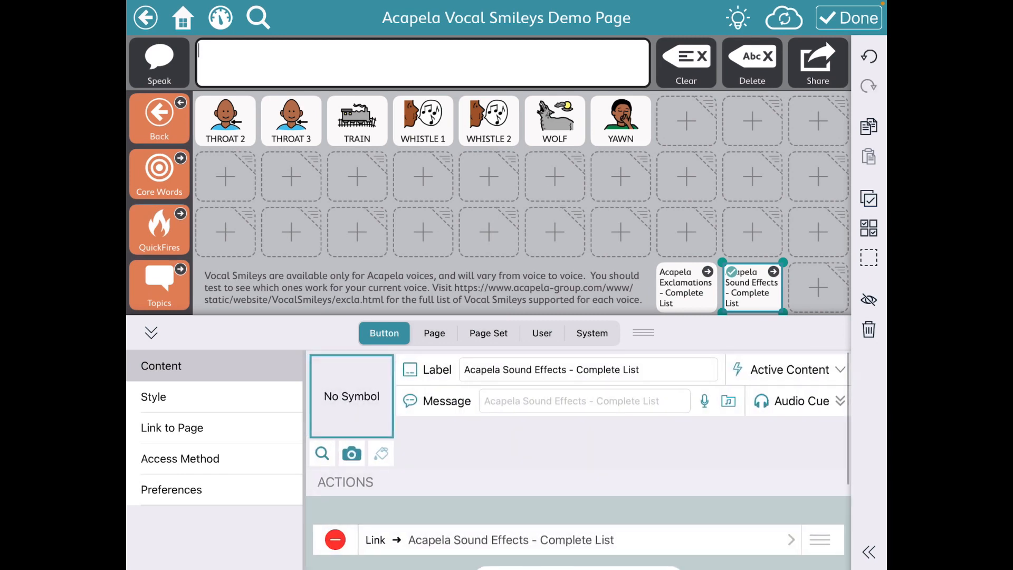
{"action": "left_click", "coordinate": [847, 18]}
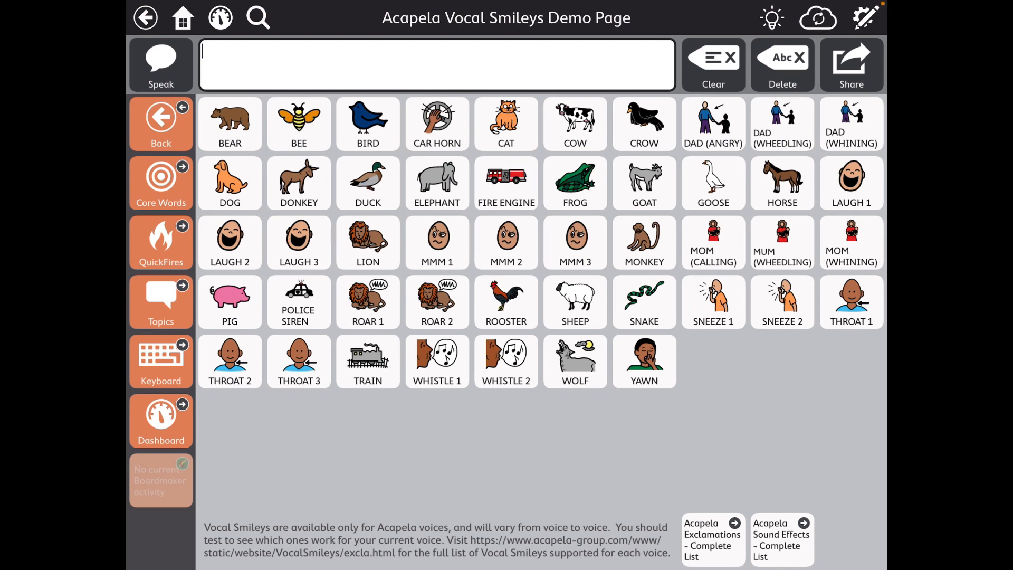
{"action": "left_click", "coordinate": [712, 540]}
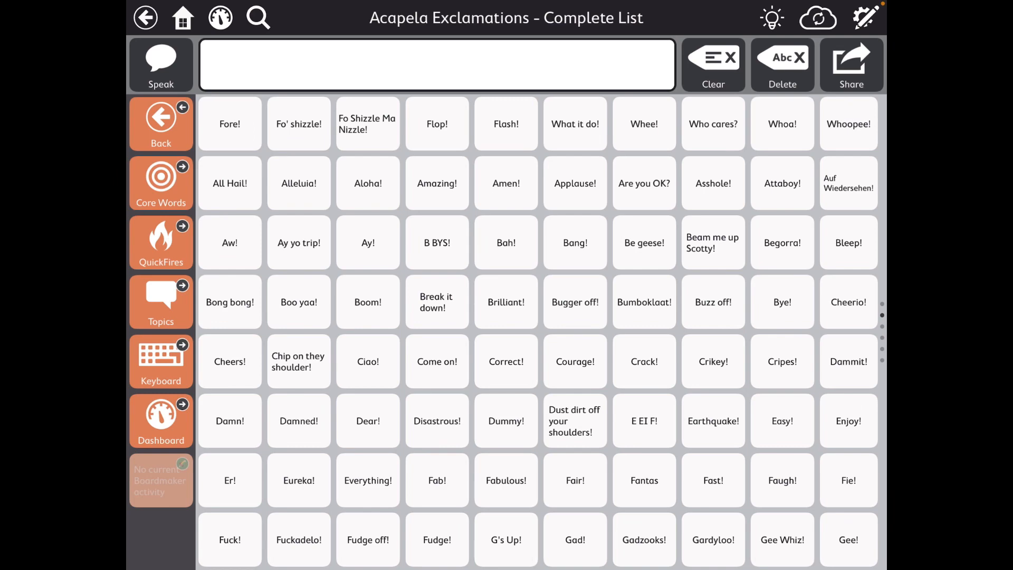
{"action": "left_click", "coordinate": [864, 18]}
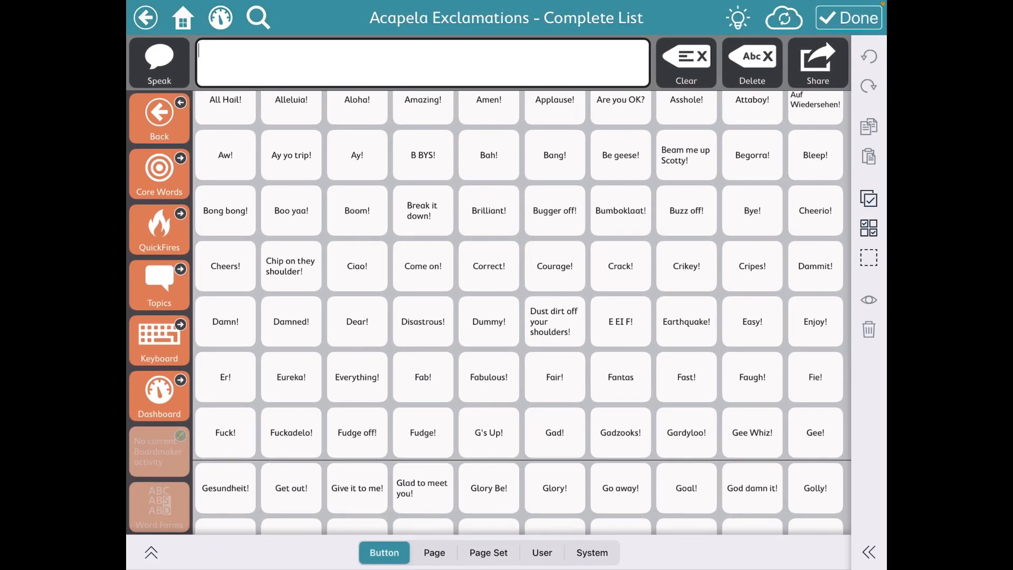
{"action": "scroll", "scroll_direction": "down", "scroll_amount": 3}
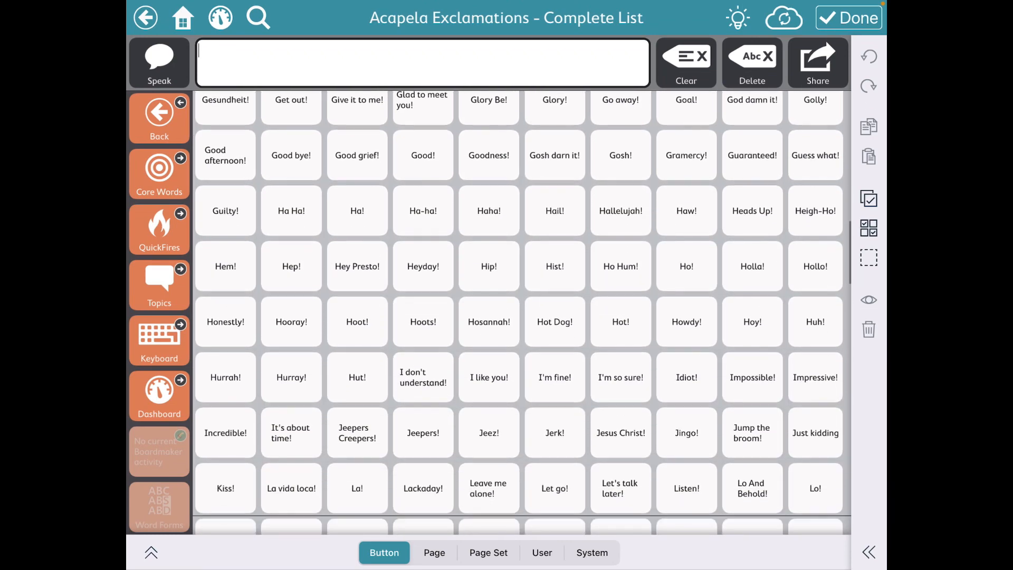
{"action": "scroll", "scroll_direction": "down", "scroll_amount": 3}
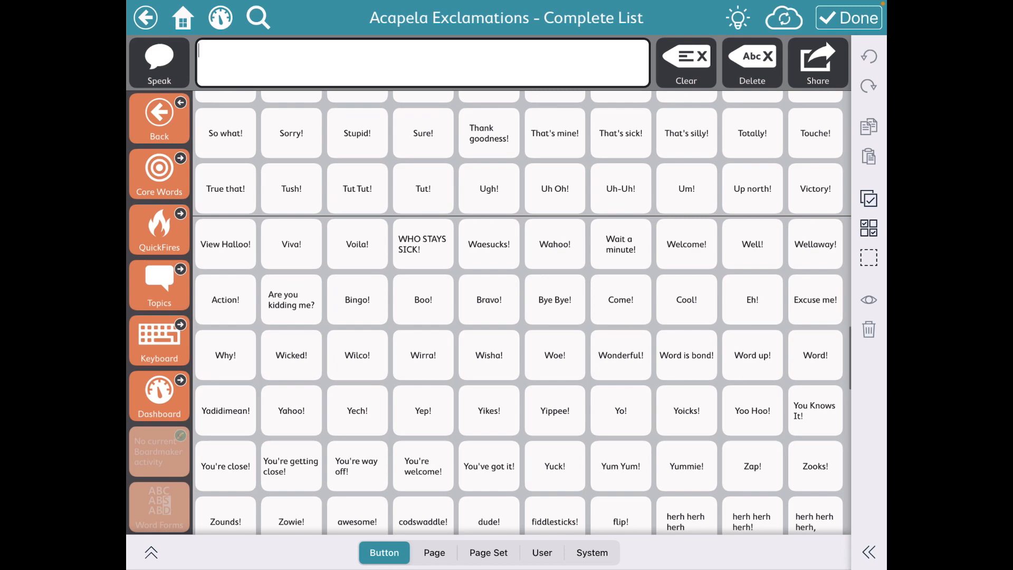
{"action": "scroll", "scroll_direction": "down", "scroll_amount": 3}
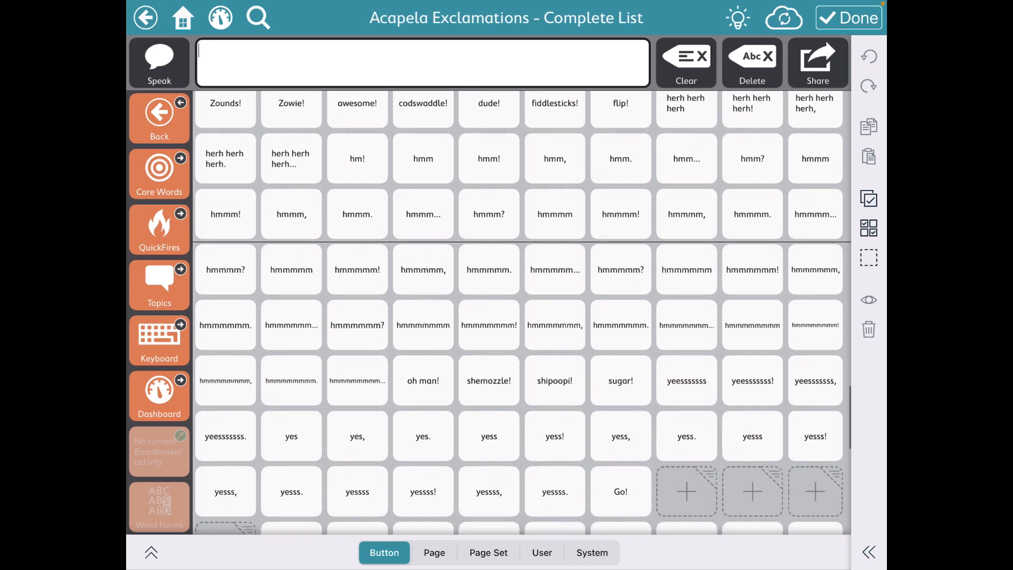
{"action": "scroll", "scroll_direction": "down", "scroll_amount": 3}
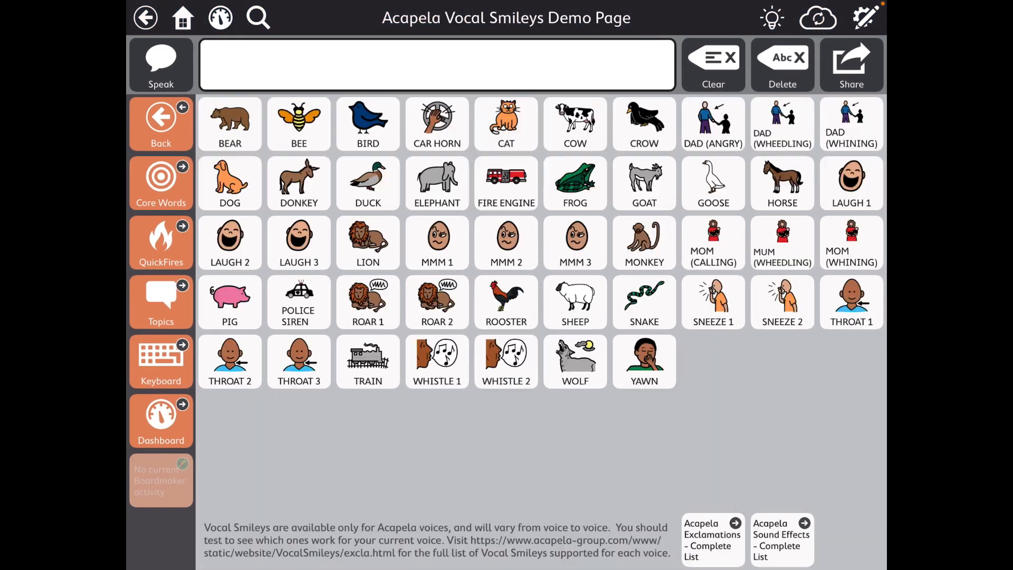
Leave the demo page and return to the Dashboard
{"action": "left_click", "coordinate": [780, 539]}
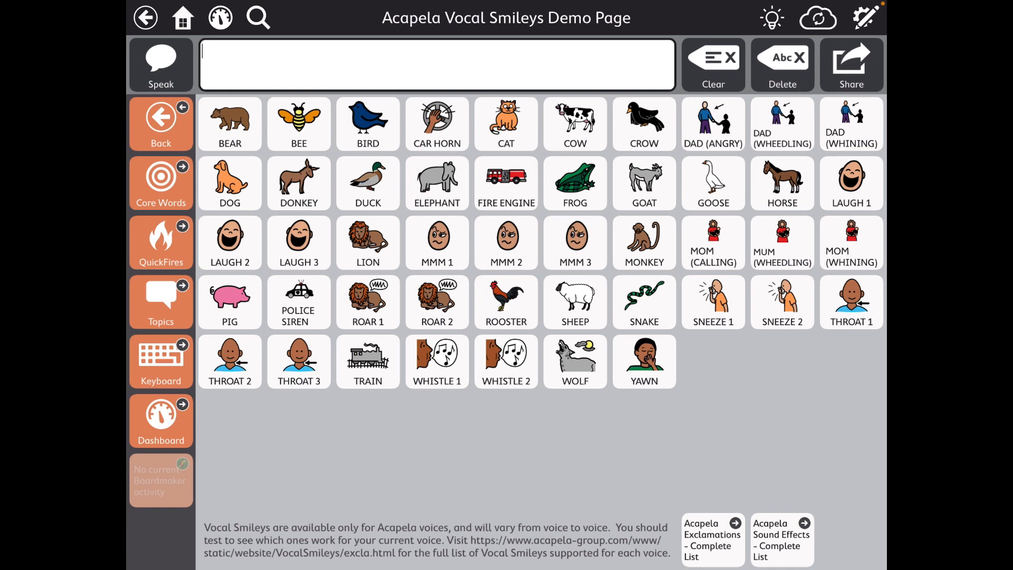
{"action": "left_click", "coordinate": [161, 420]}
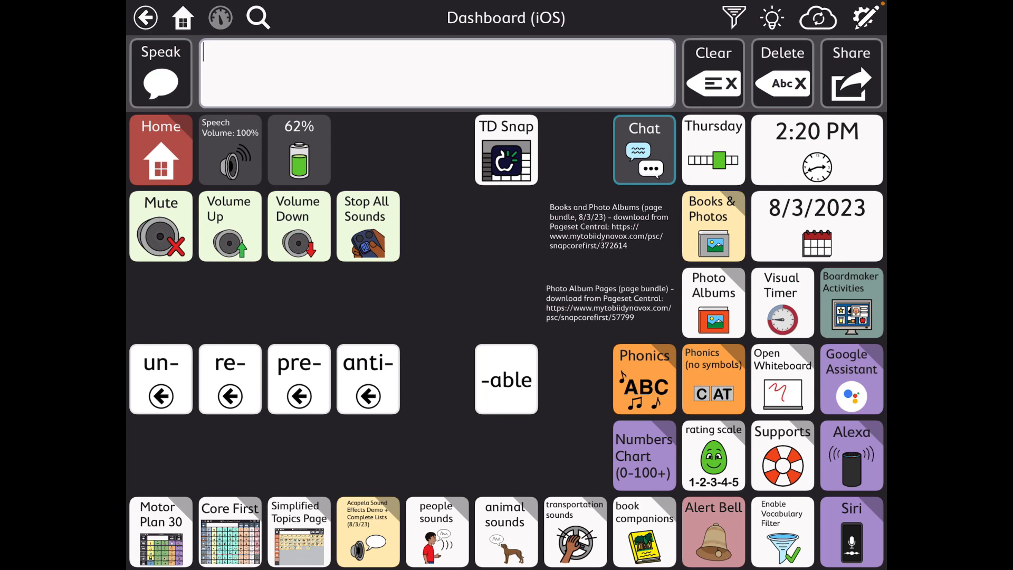
Inspect the Dashboard's Acapela Sound Effects Demo button in edit mode, then stop editing
{"action": "left_click", "coordinate": [865, 18]}
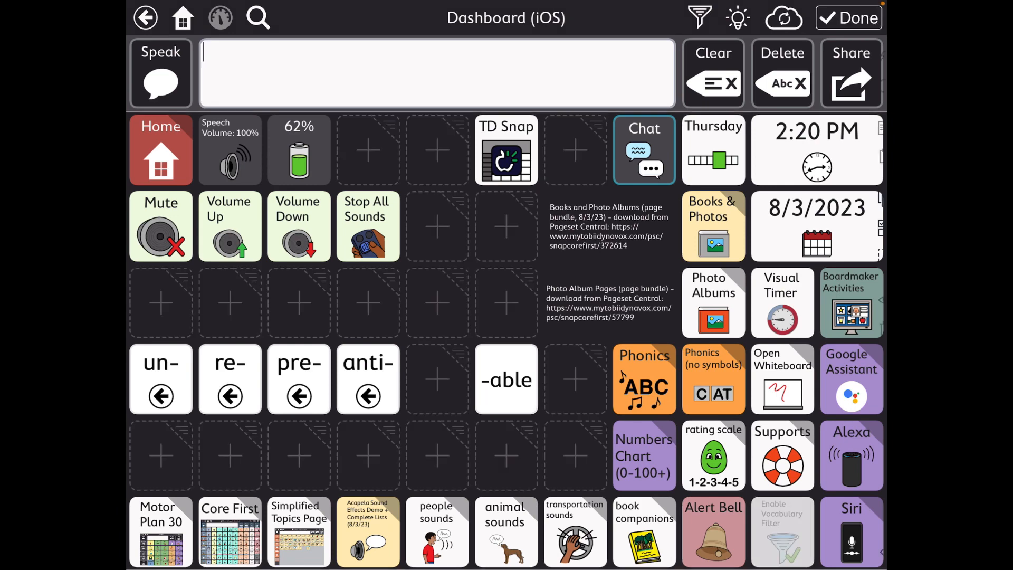
{"action": "left_click", "coordinate": [712, 226]}
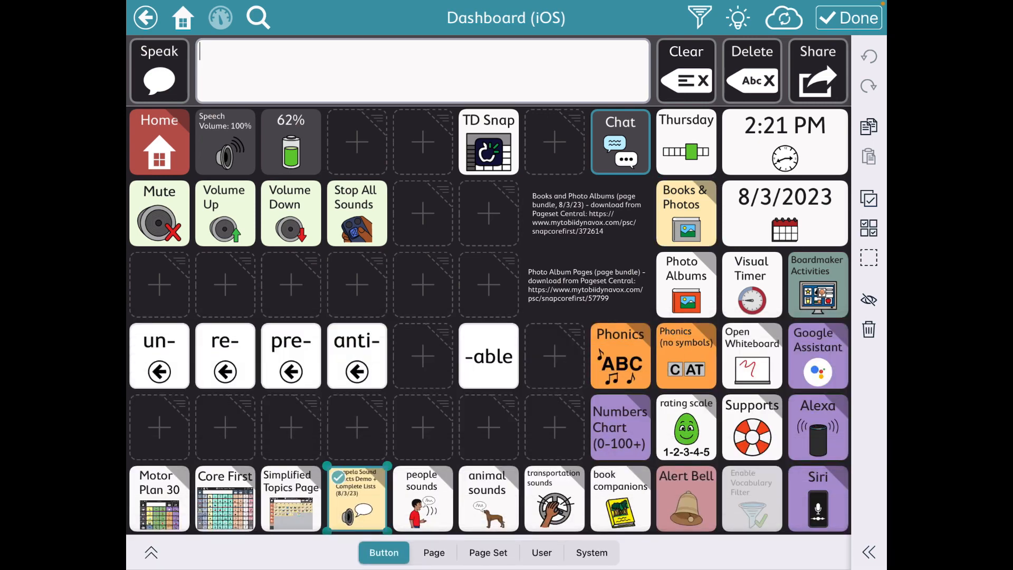
{"action": "left_click", "coordinate": [355, 498]}
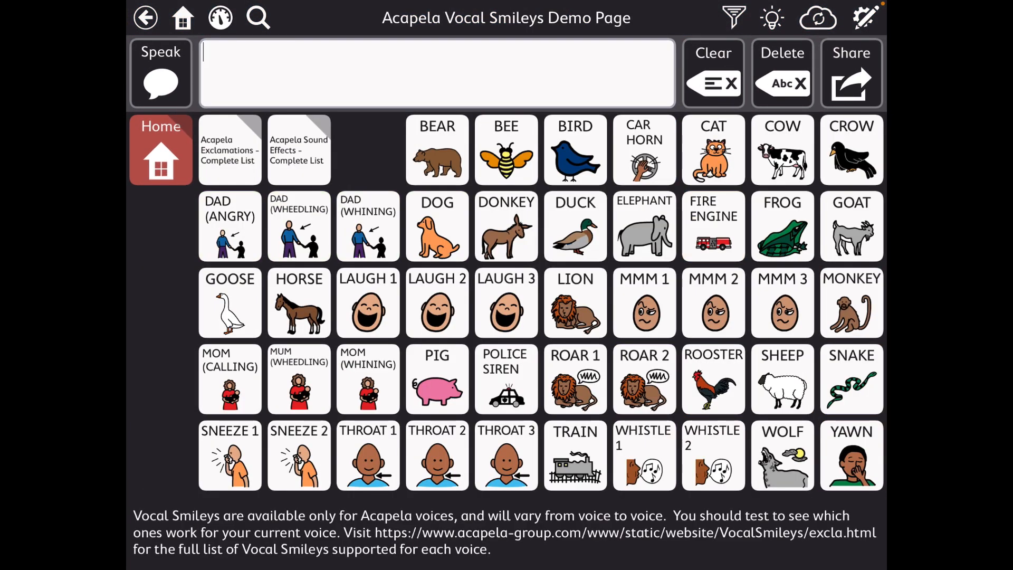
Check the Exclamations and Sound Effects buttons' Link actions, then go to the Motor Plan 66 home page
{"action": "left_click", "coordinate": [864, 18]}
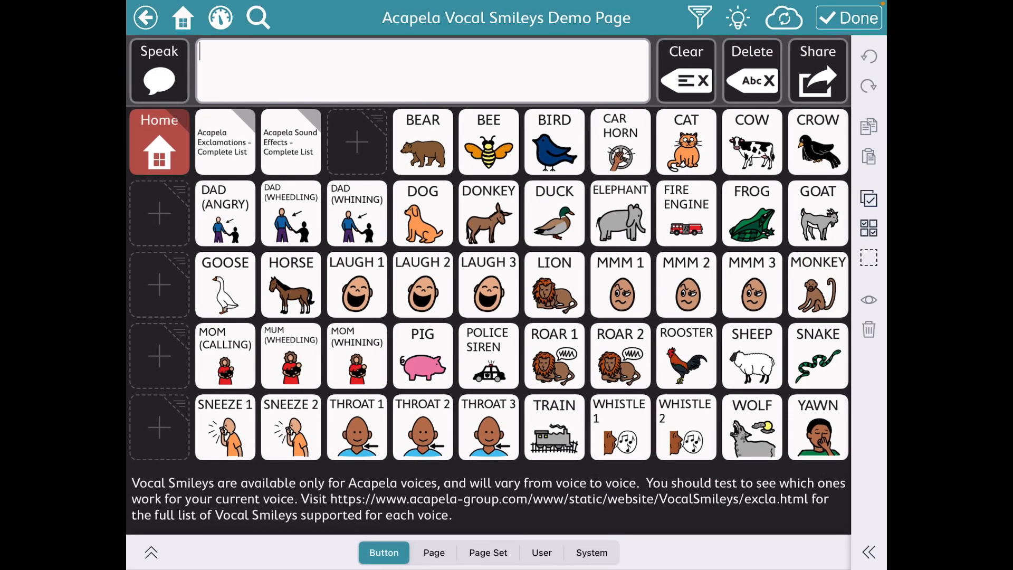
{"action": "left_click", "coordinate": [223, 141]}
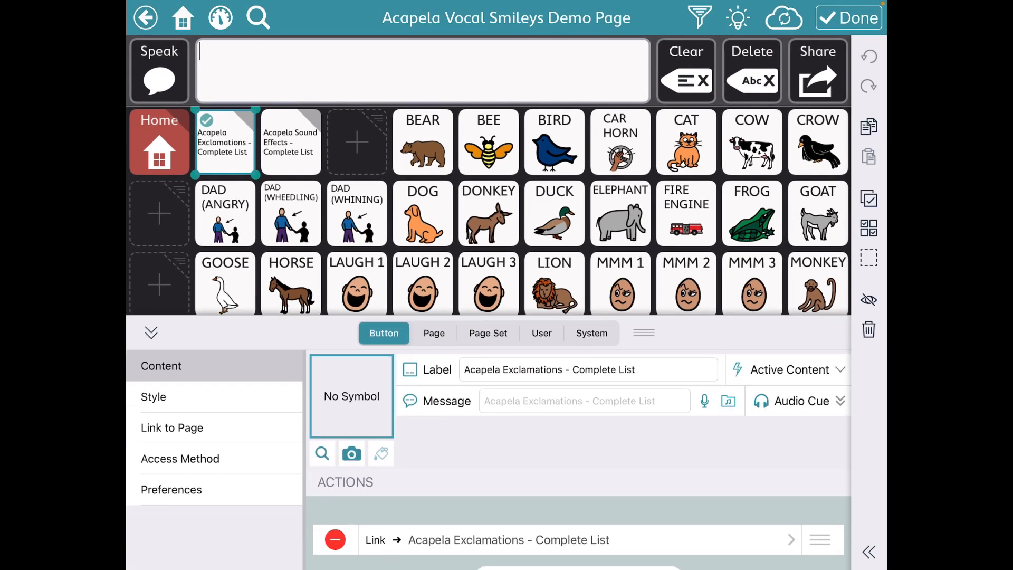
{"action": "left_click", "coordinate": [290, 141]}
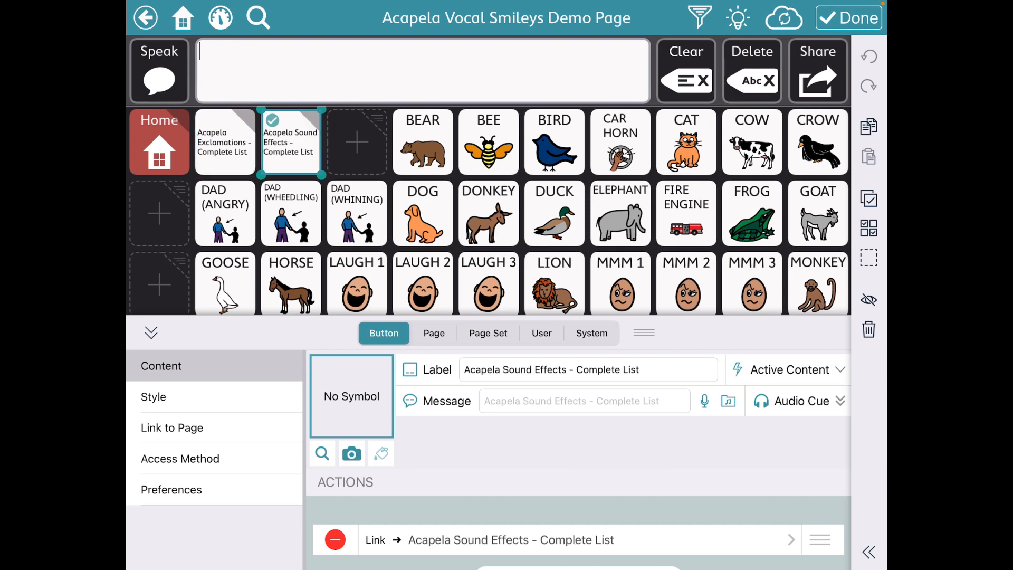
{"action": "left_click", "coordinate": [848, 18]}
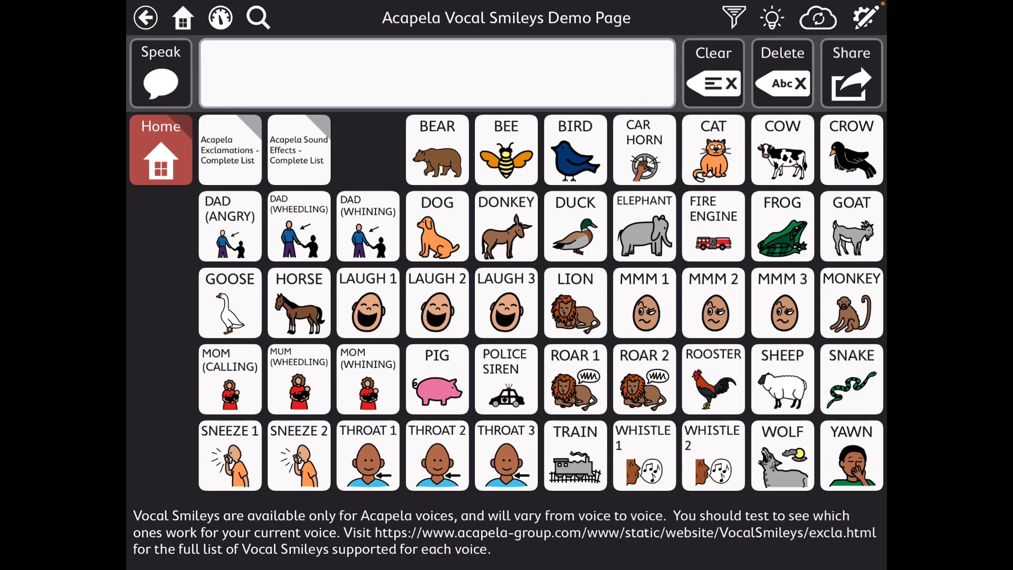
{"action": "left_click", "coordinate": [229, 149]}
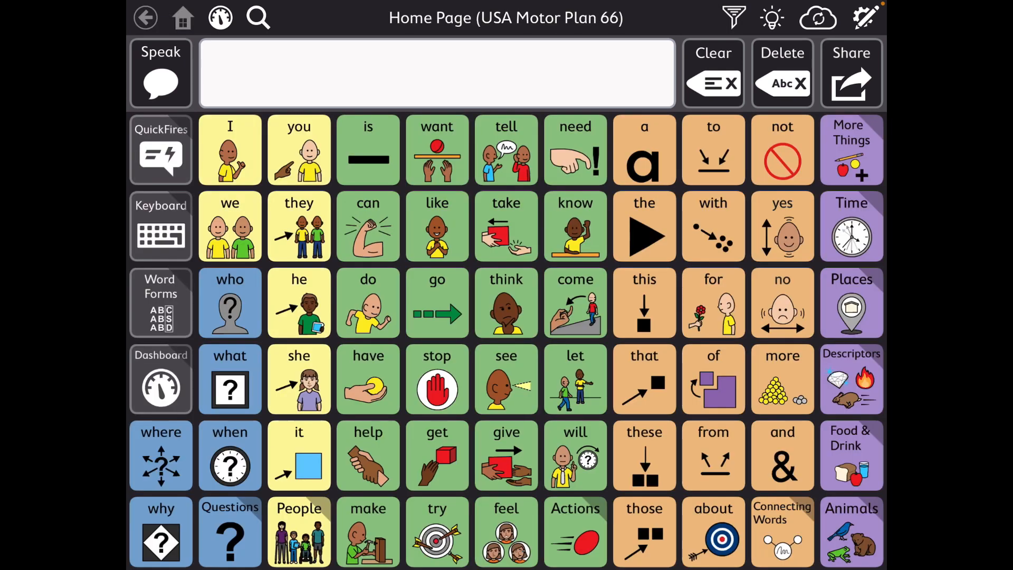
{"action": "left_click", "coordinate": [160, 149]}
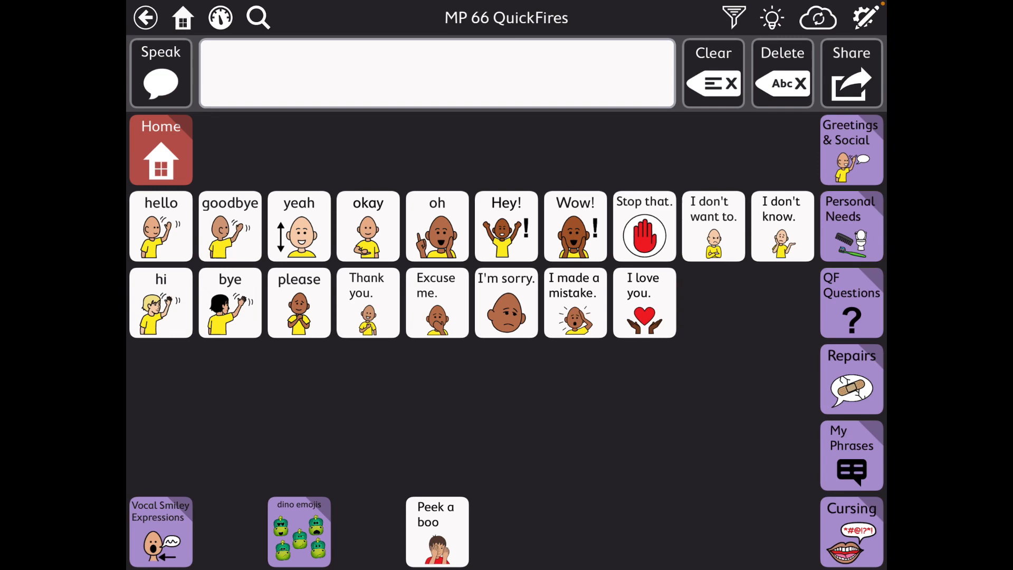
{"action": "left_click", "coordinate": [161, 531]}
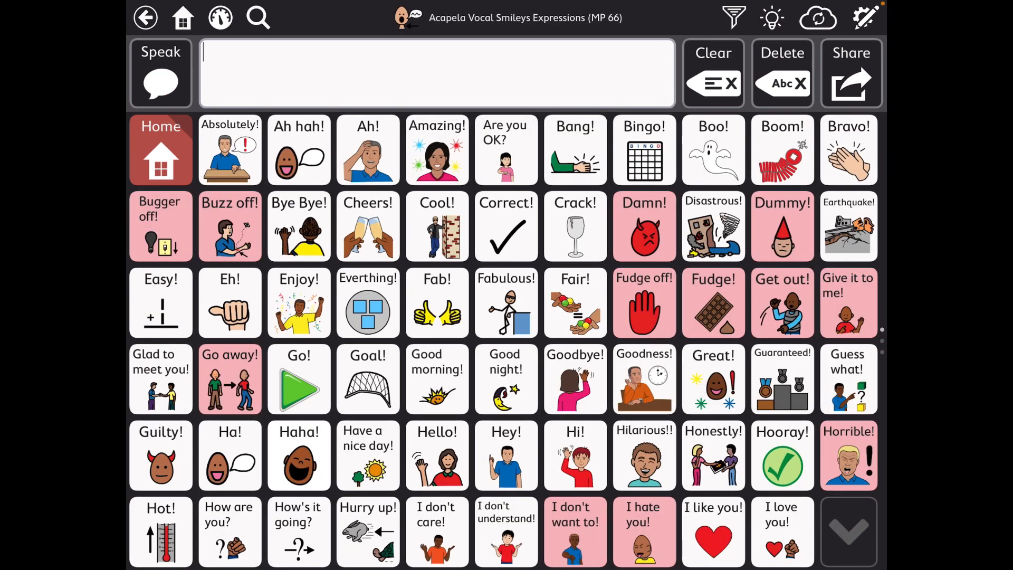
{"action": "left_click", "coordinate": [436, 379]}
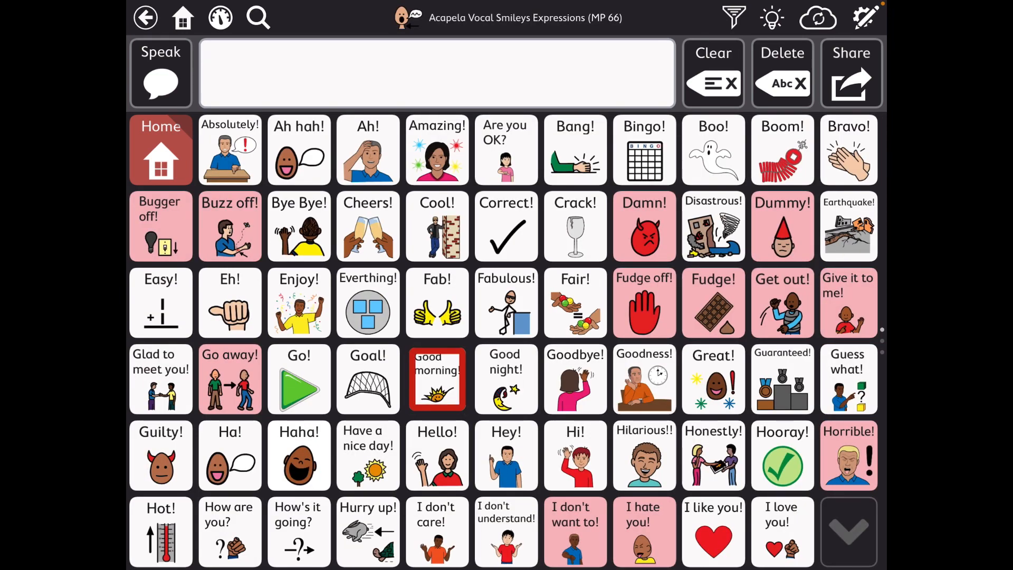
{"action": "left_click", "coordinate": [183, 18]}
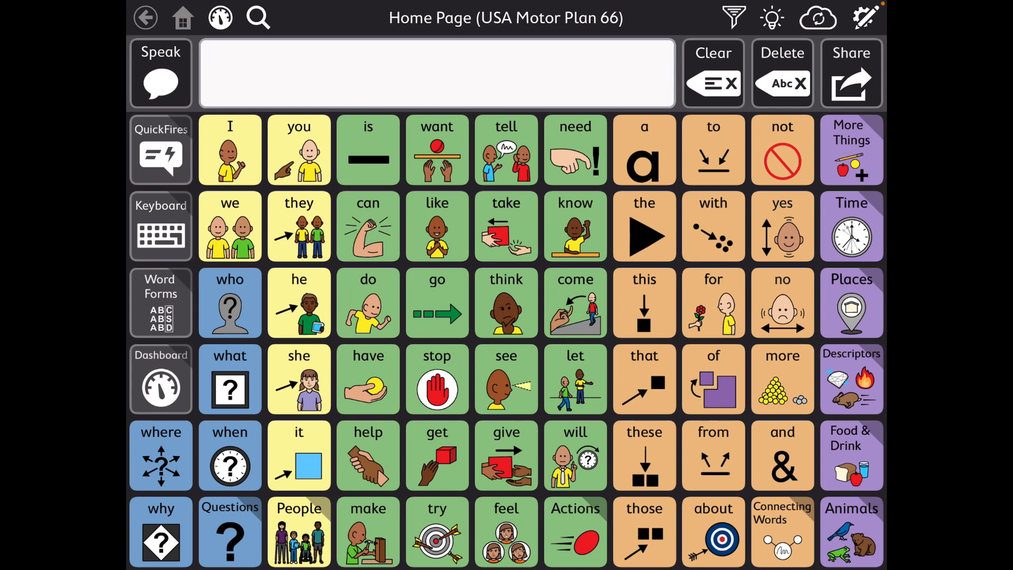